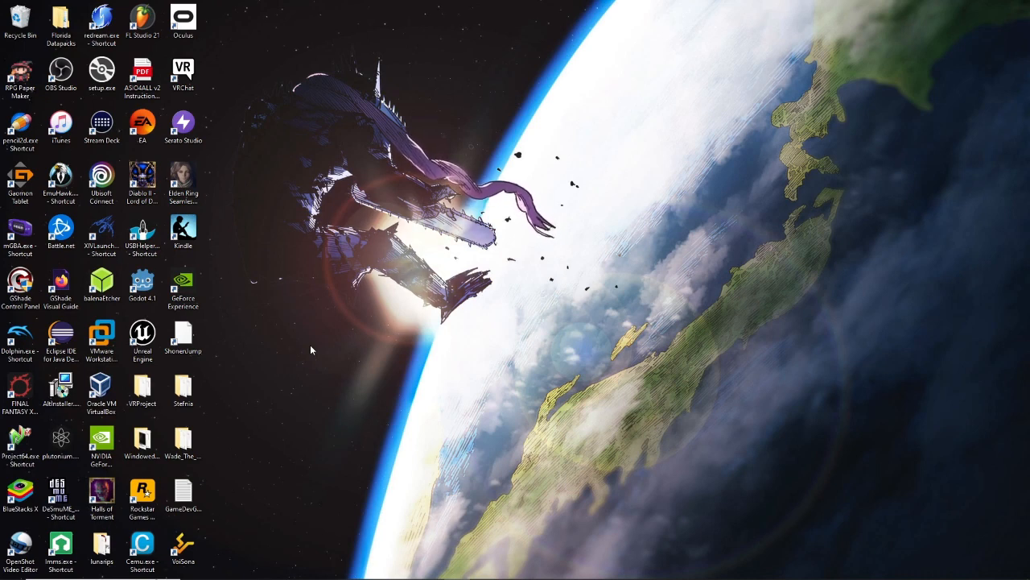
mouse_move(283, 76)
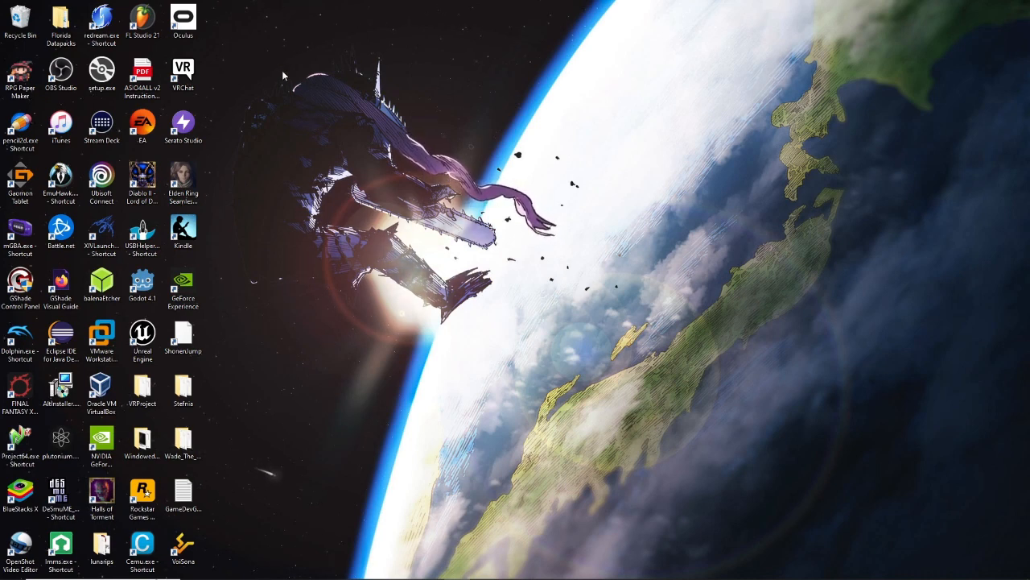
mouse_move(248, 26)
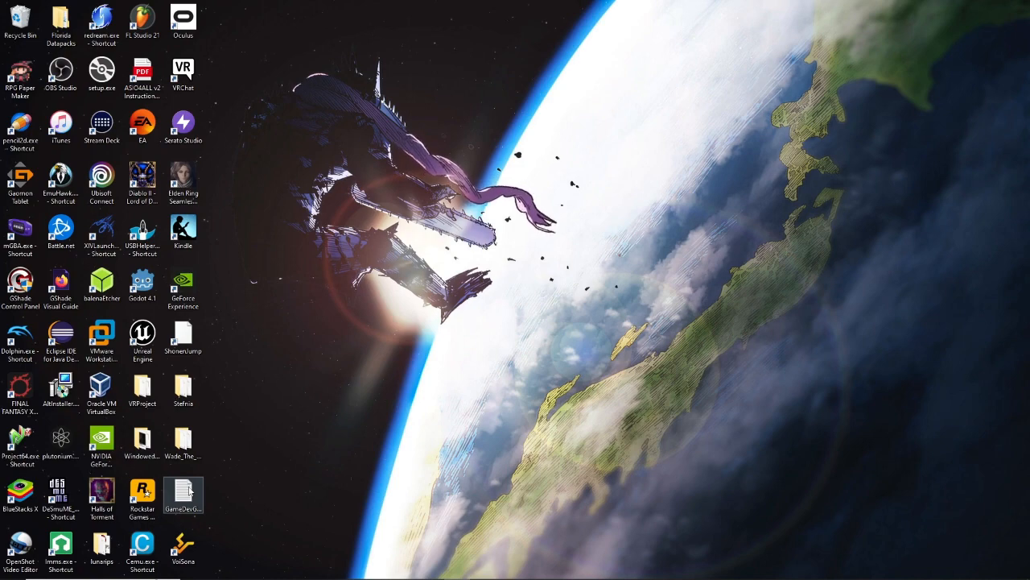
Step: Review GameDevGoals.txt in Notepad, scrolling through the devlog notes and goals list without editing
double_click(183, 492)
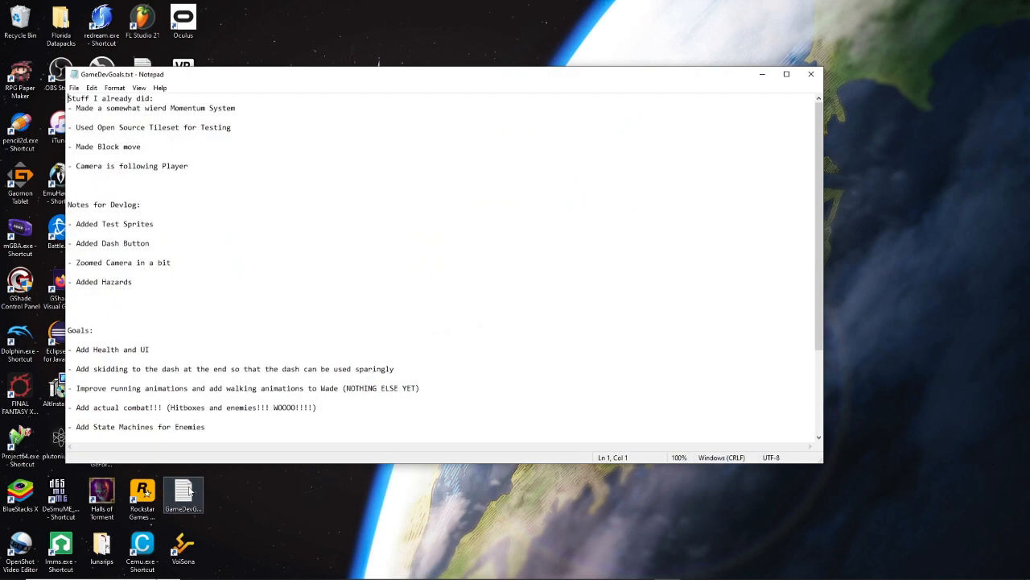
scroll(down, 3)
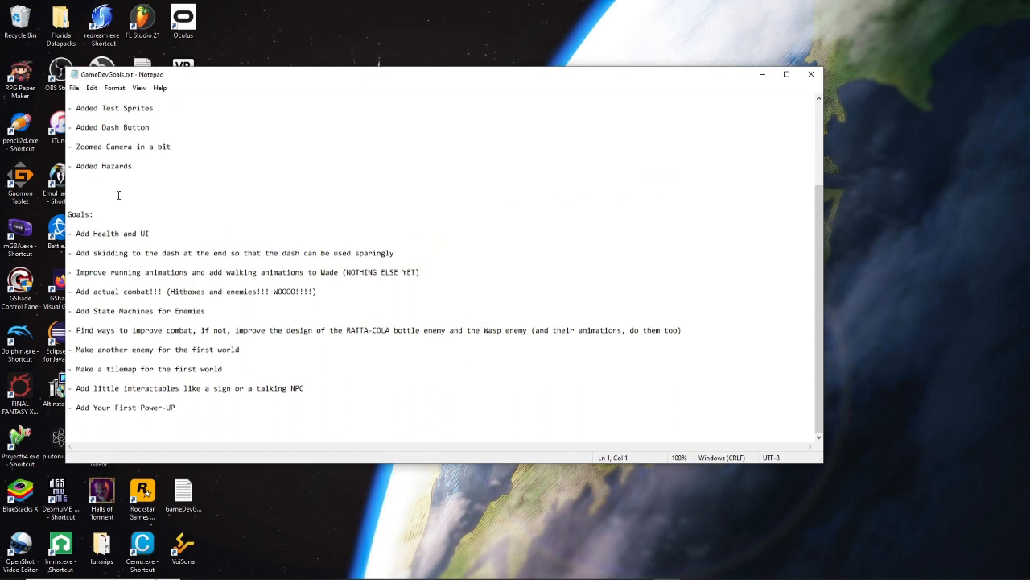
scroll(up, 3)
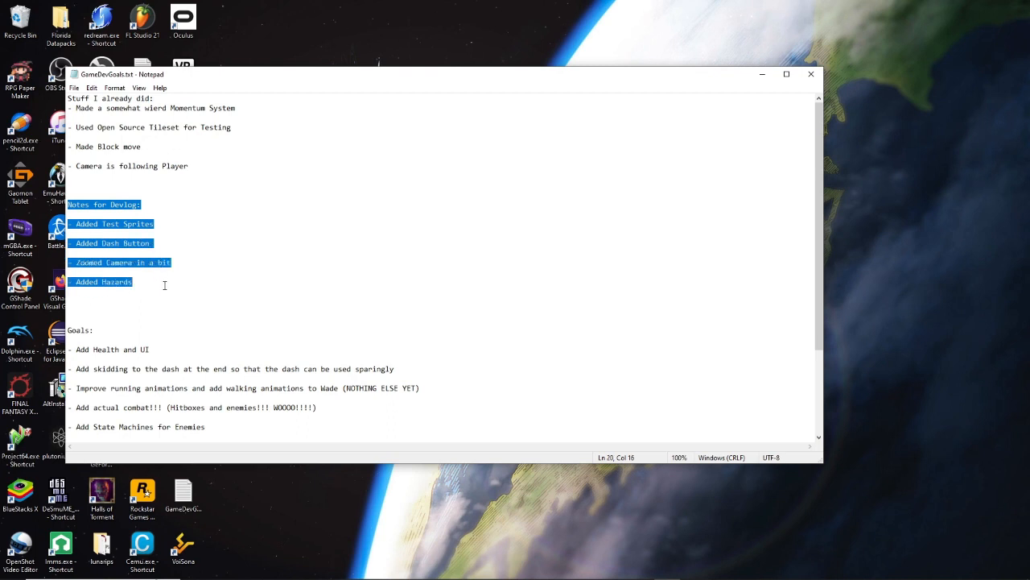
click(142, 270)
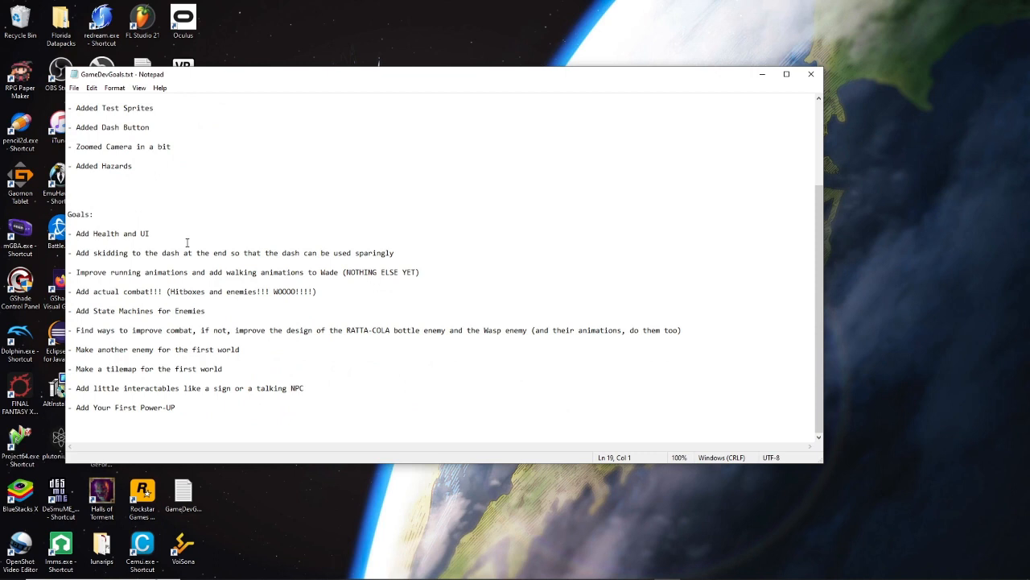
drag(77, 234, 161, 253)
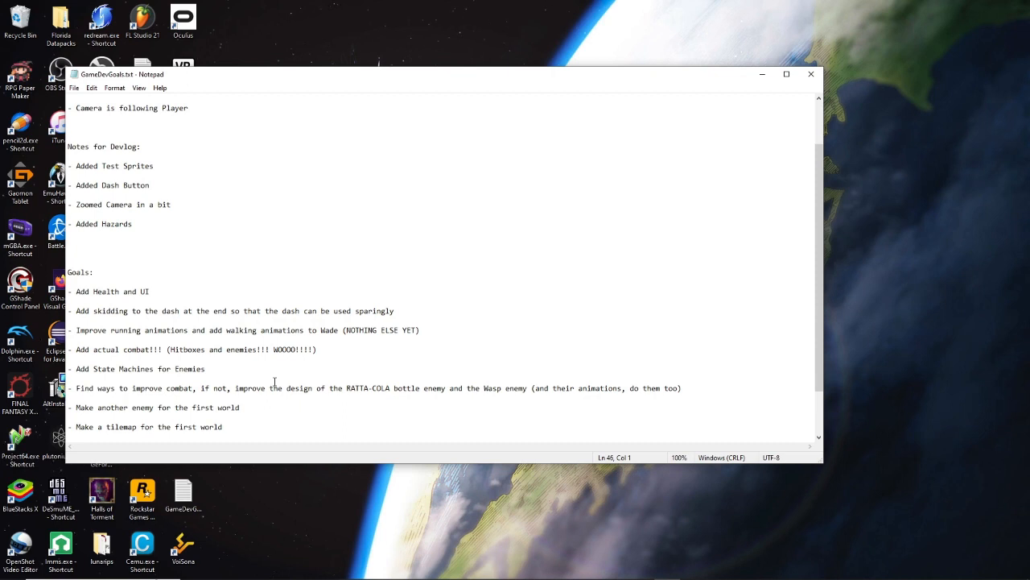
mouse_move(437, 293)
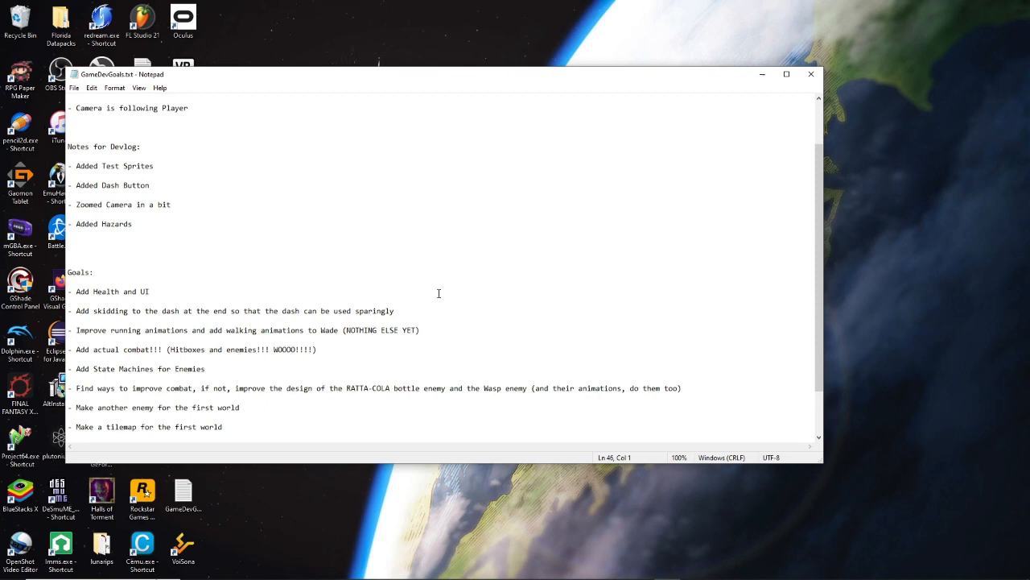
mouse_move(187, 301)
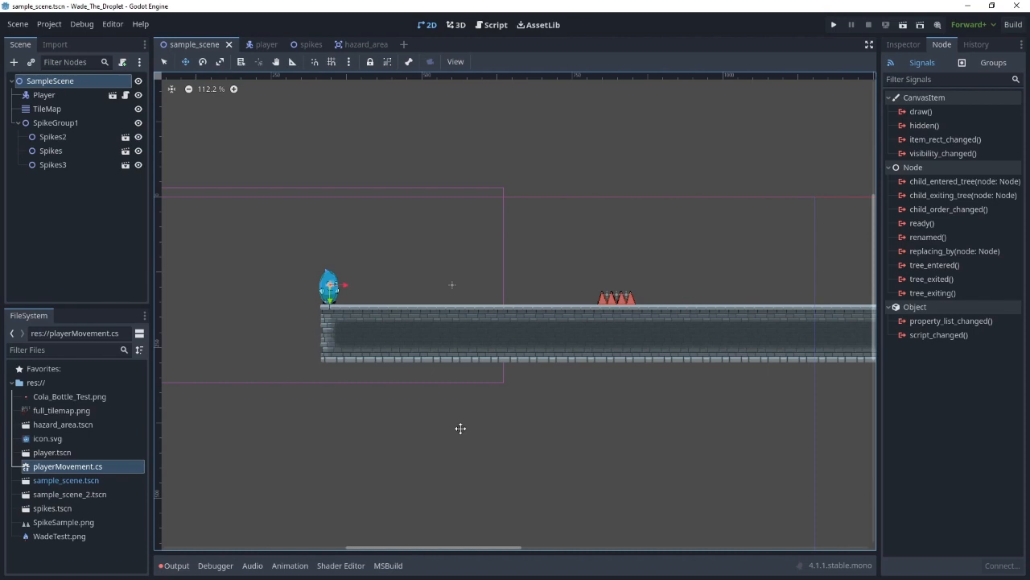
mouse_move(309, 341)
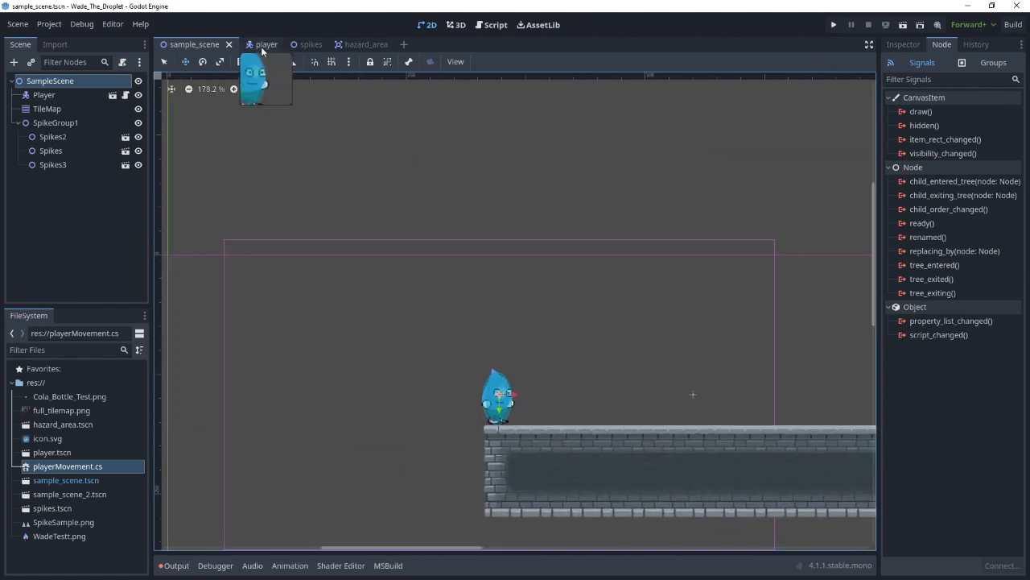
Step: Inspect the player's Sprite2D node and bring up file options for WadeTest.png
click(267, 45)
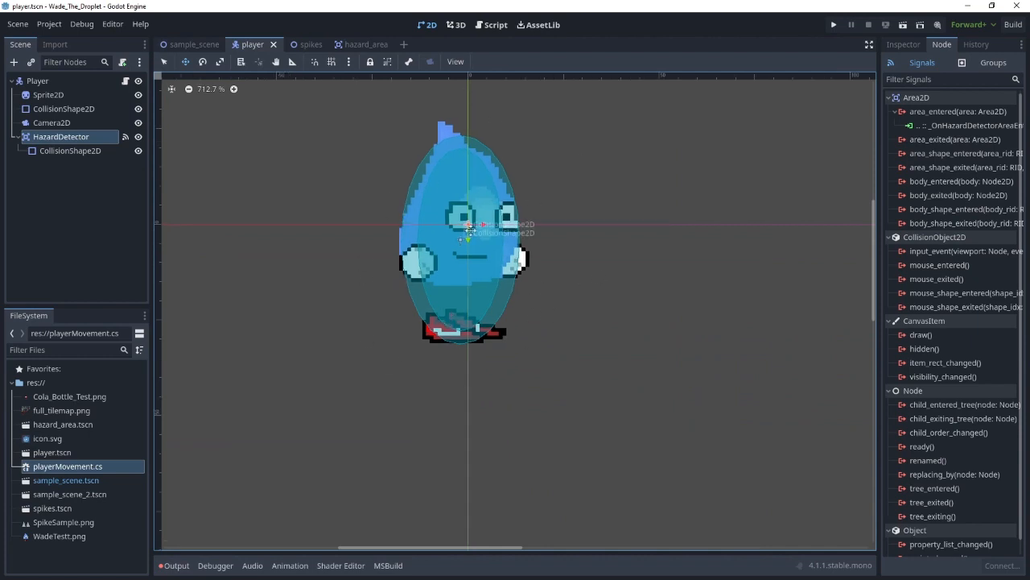
click(48, 94)
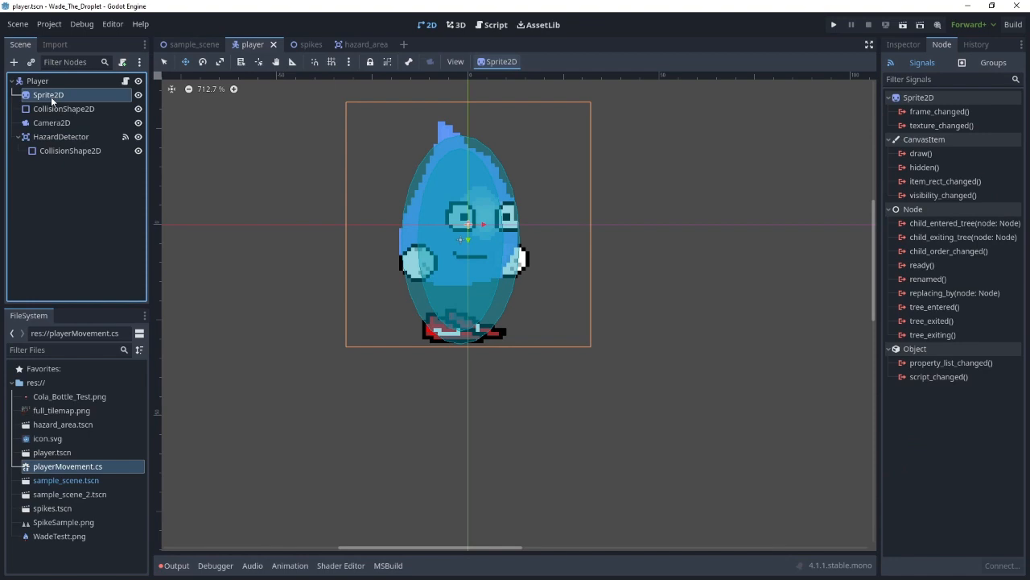
click(58, 534)
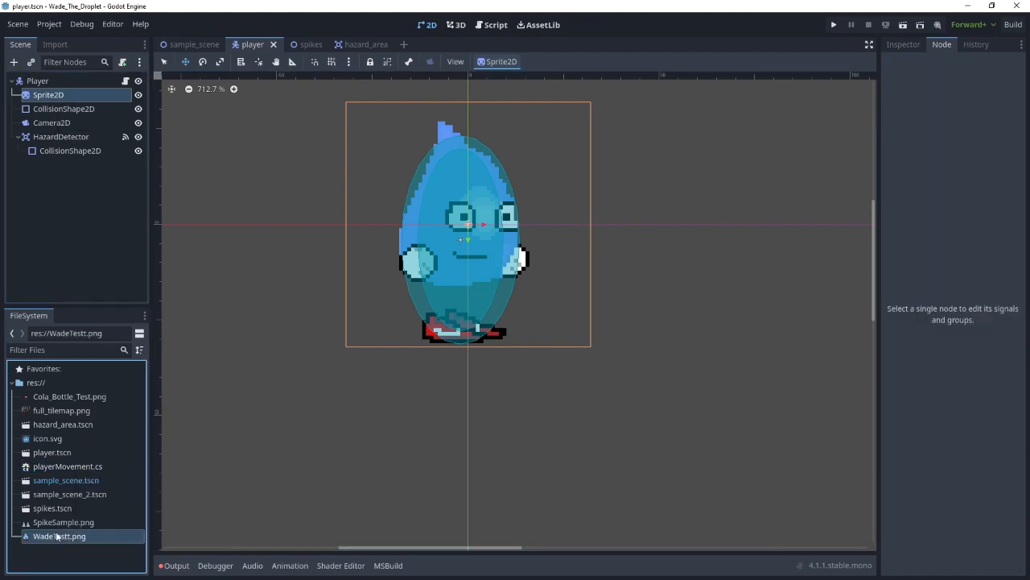
right_click(58, 534)
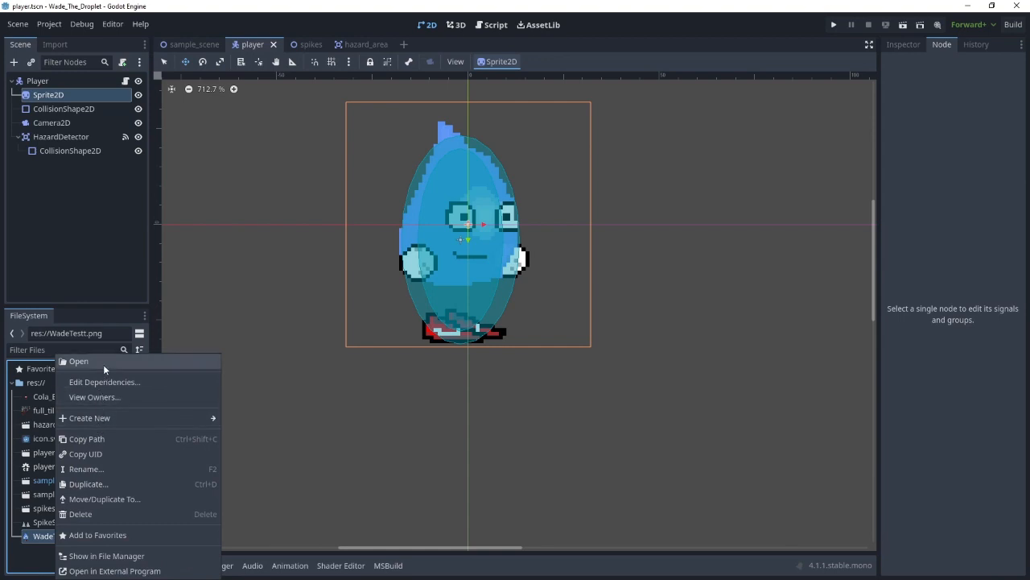
mouse_move(105, 556)
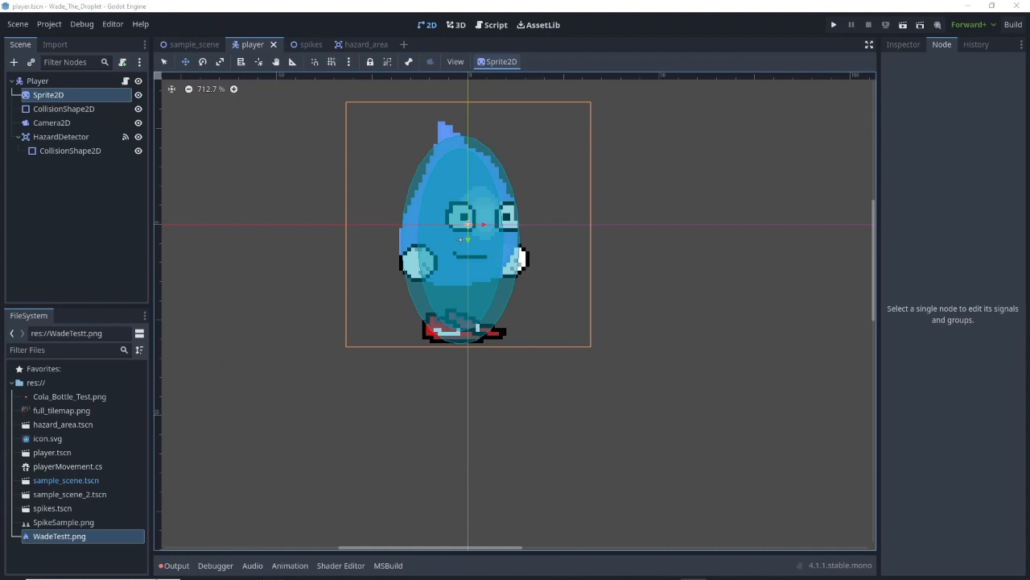
double_click(58, 535)
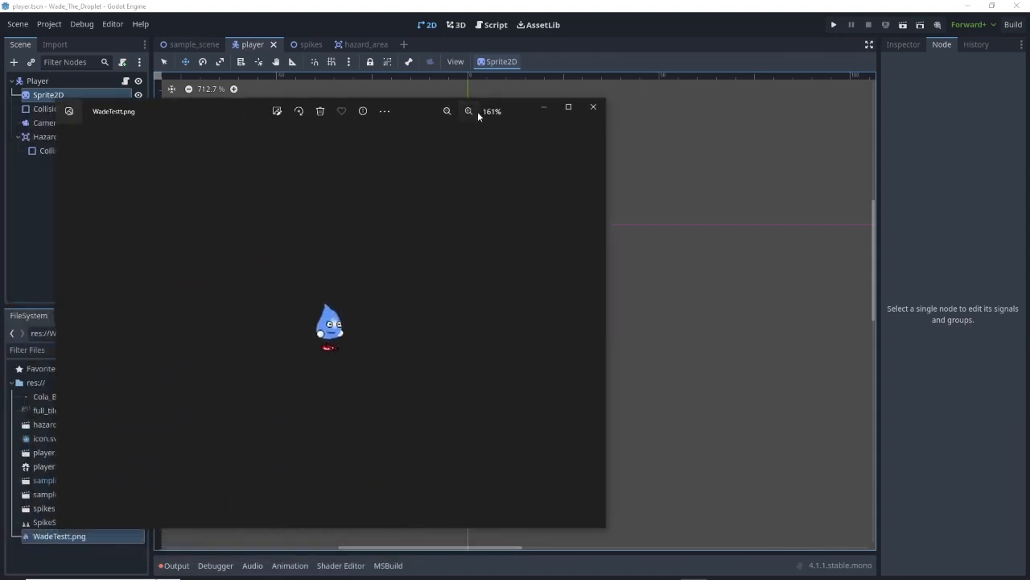
click(469, 111)
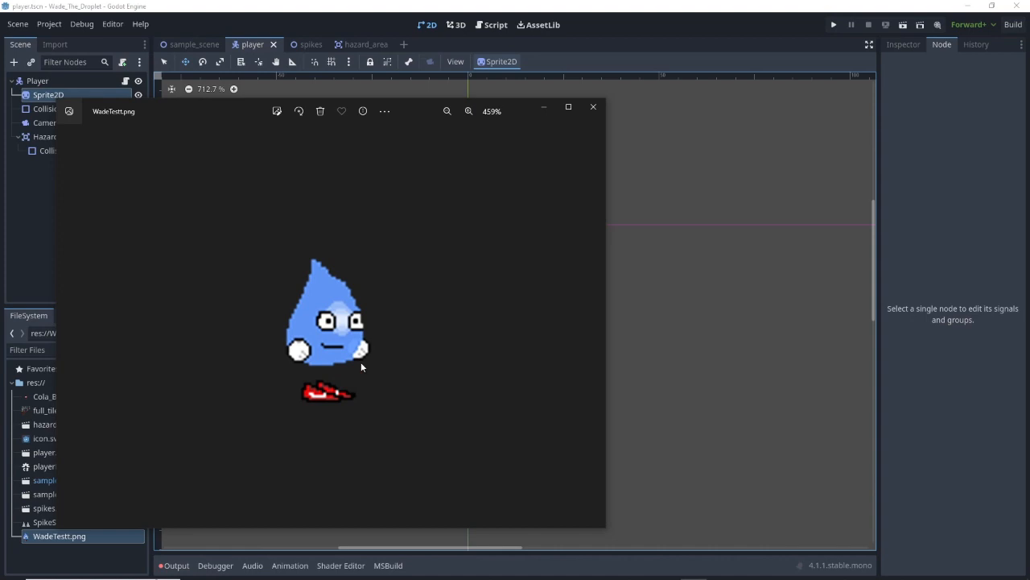
mouse_move(367, 312)
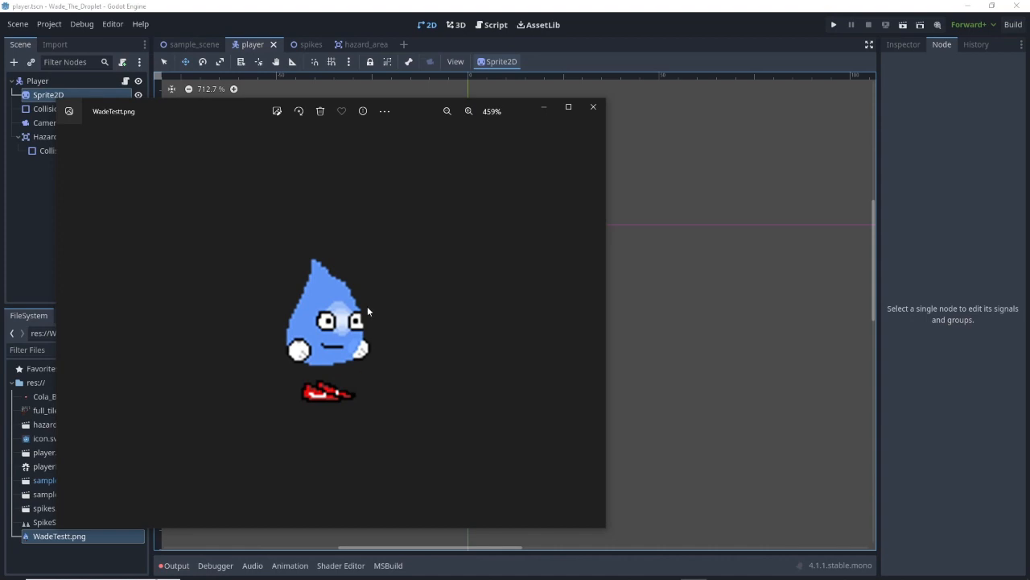
mouse_move(236, 328)
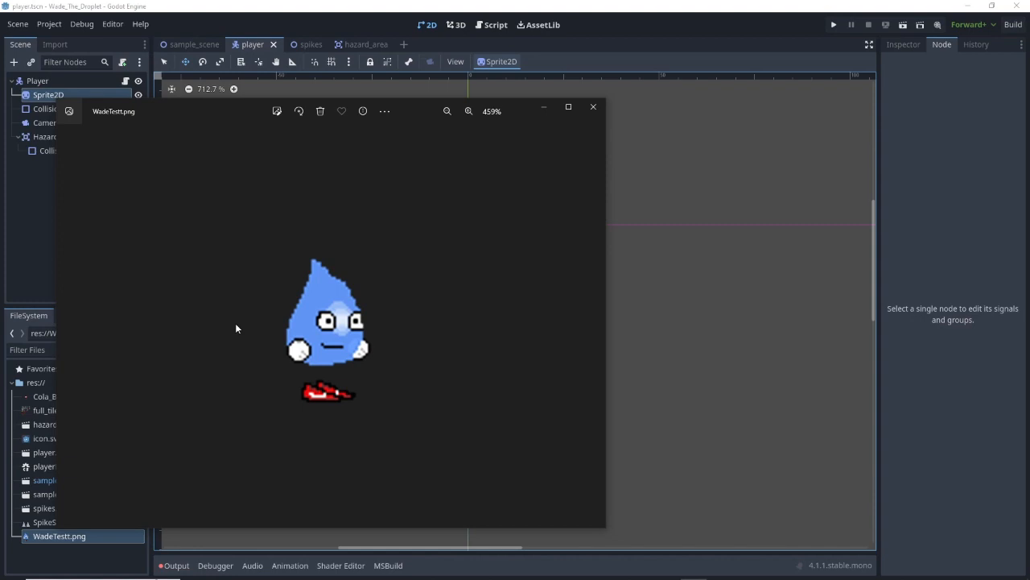
mouse_move(579, 129)
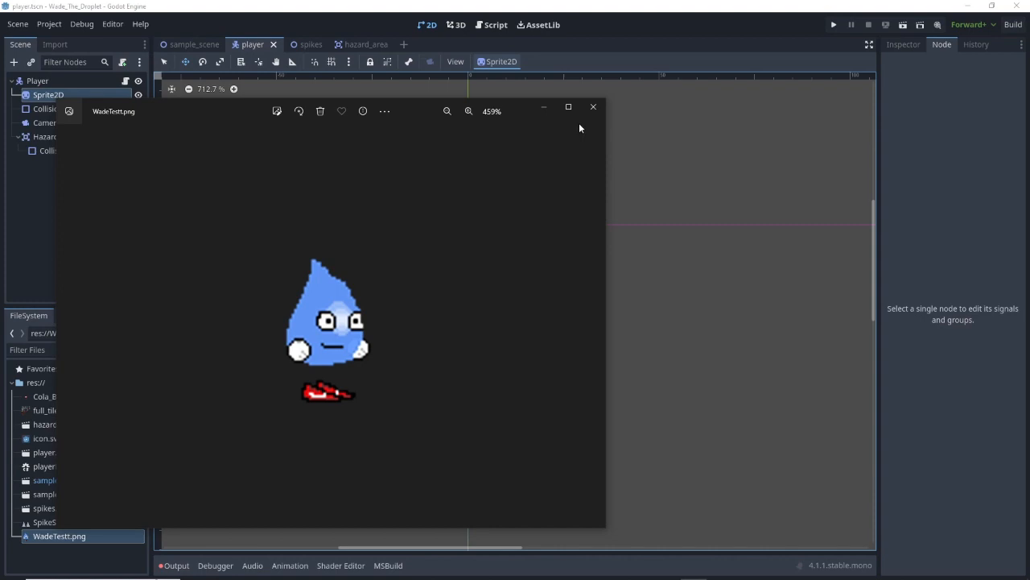
click(593, 106)
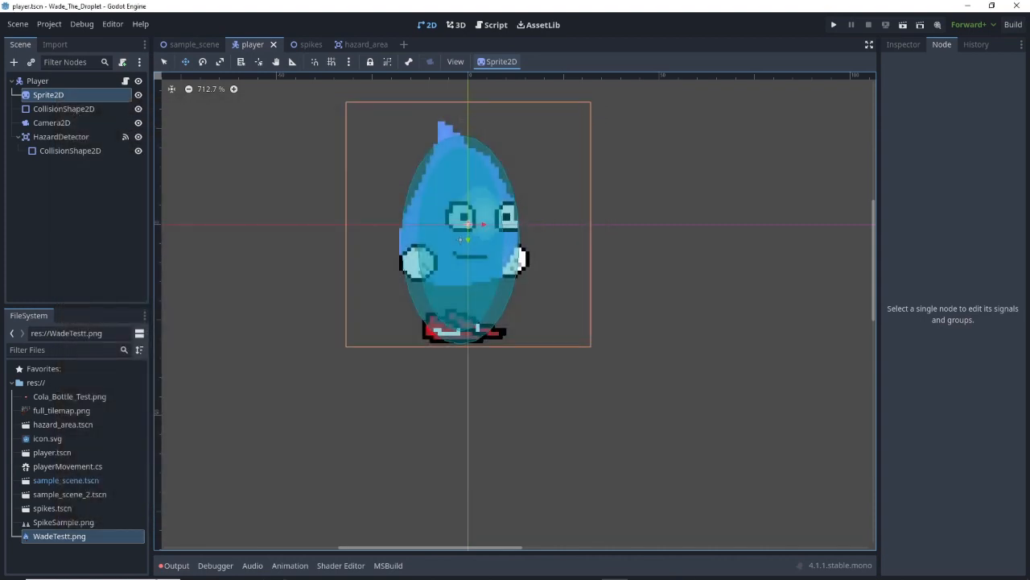
Step: Compare the droplet player between sample_scene and player scenes, ending on the spikes platform
click(195, 45)
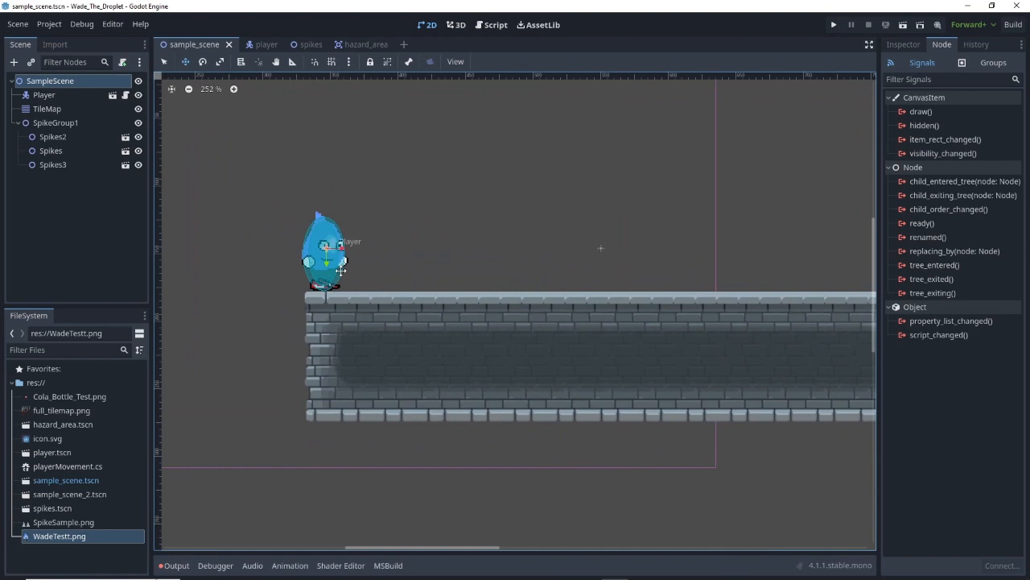
scroll(down, 3)
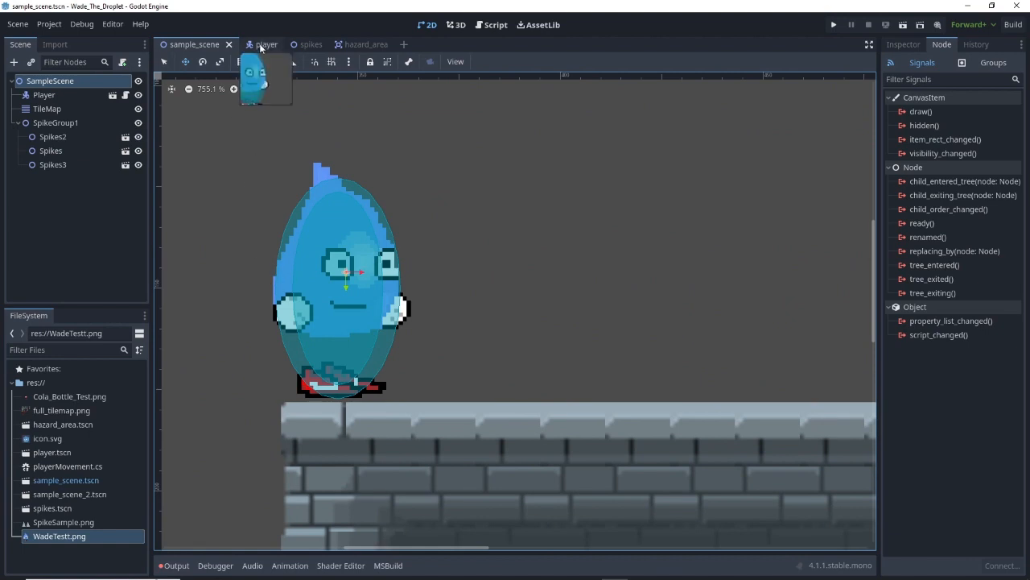
click(253, 45)
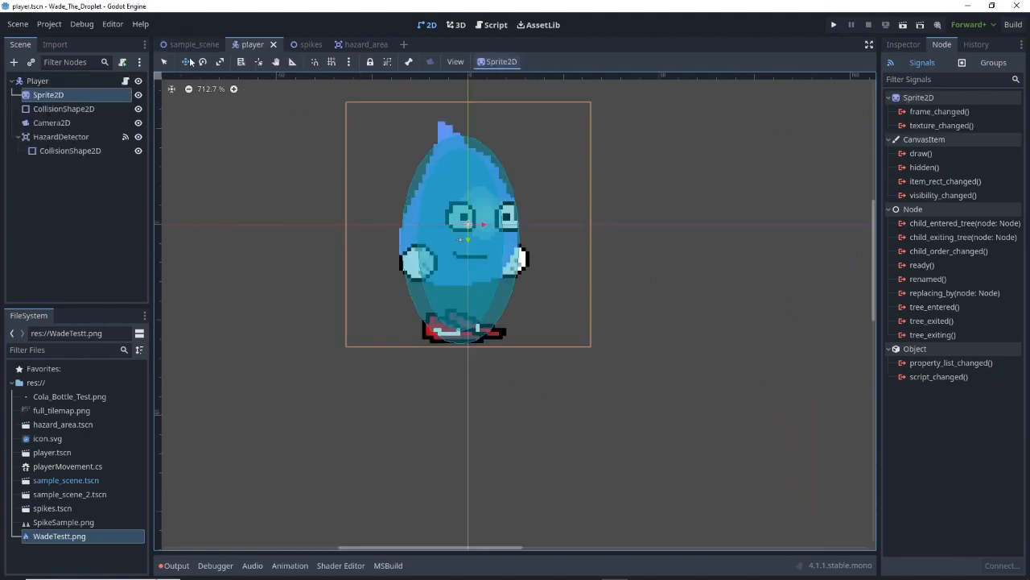
click(194, 46)
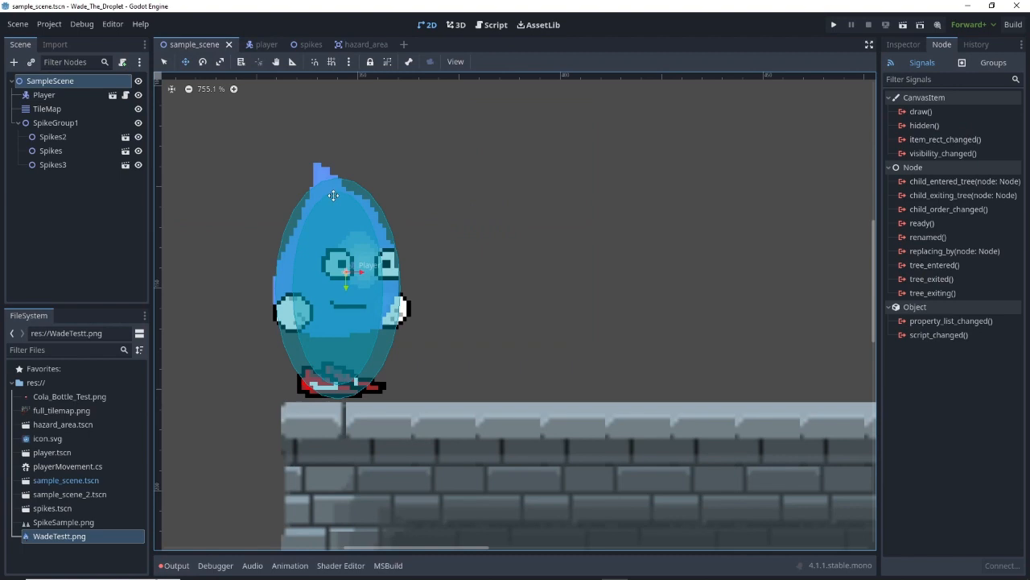
mouse_move(268, 46)
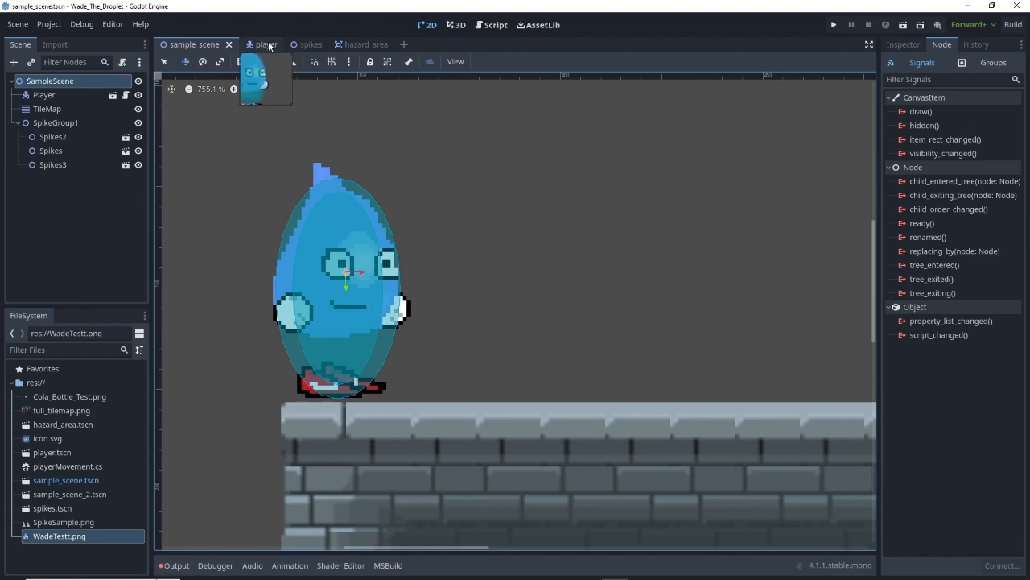
click(253, 45)
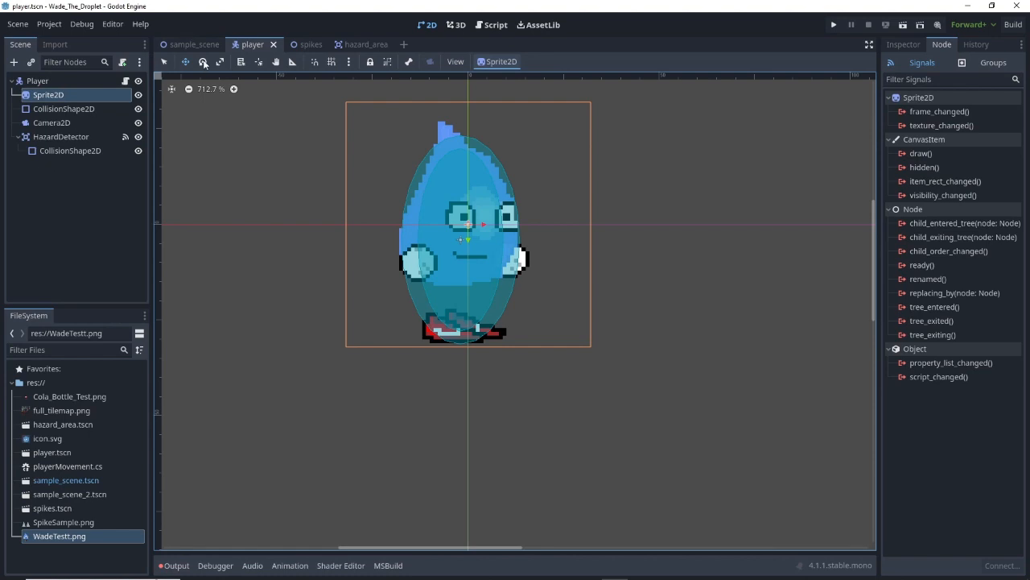
click(193, 45)
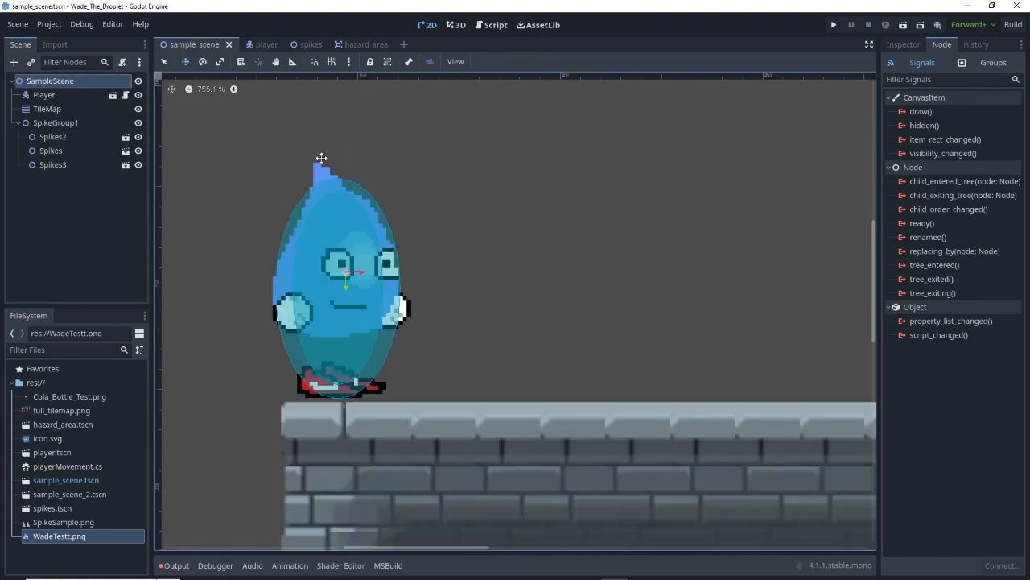
scroll(down, 3)
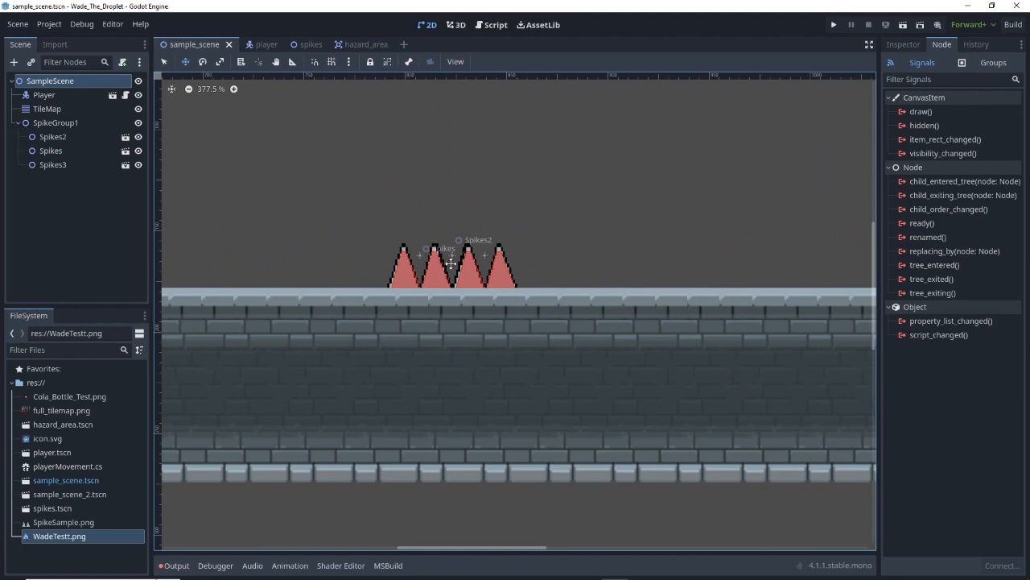
Step: Inspect the spikes scene, then bring up playerMovement.cs in Visual Studio
click(296, 45)
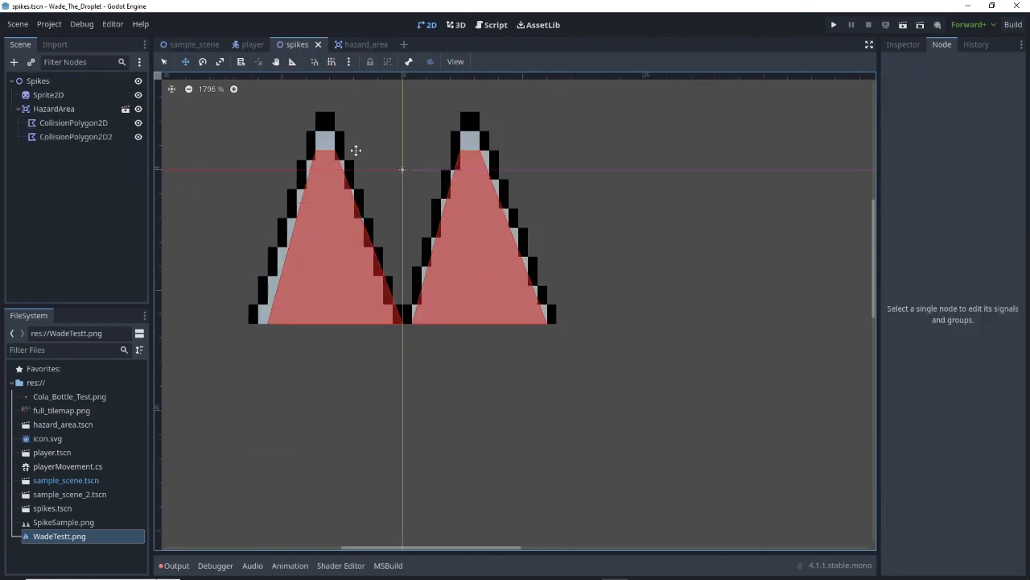
scroll(down, 3)
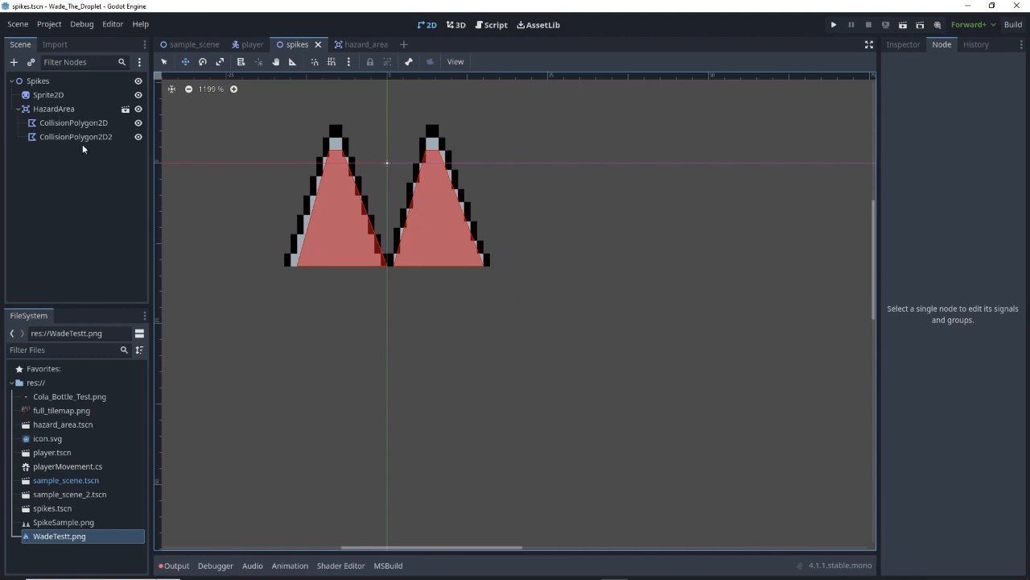
mouse_move(506, 118)
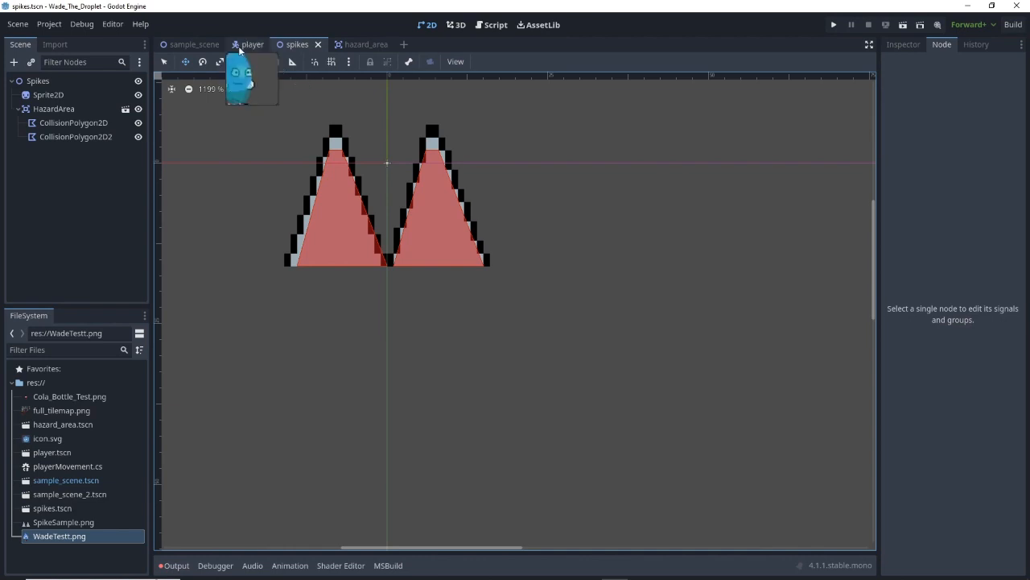
click(195, 45)
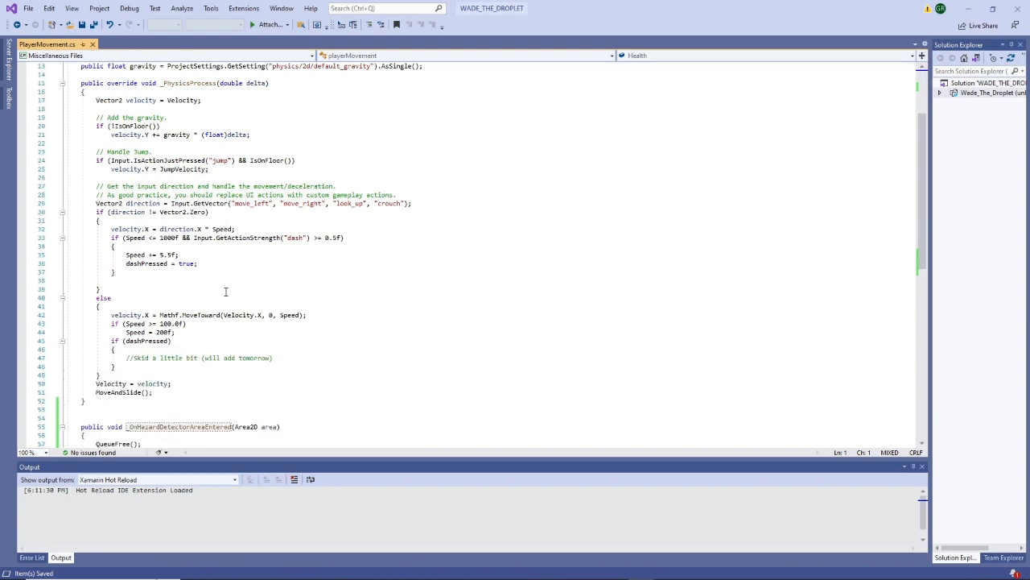
Step: Scroll through PlayerMovement.cs reviewing physics, dash-speed logic and the hazard-detector method unchanged
scroll(down, 3)
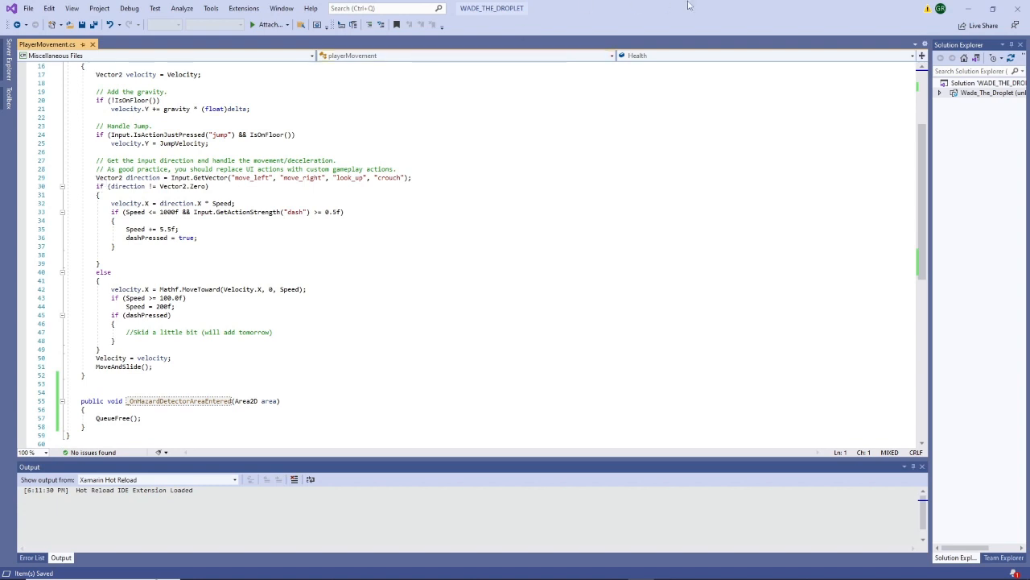
mouse_move(492, 116)
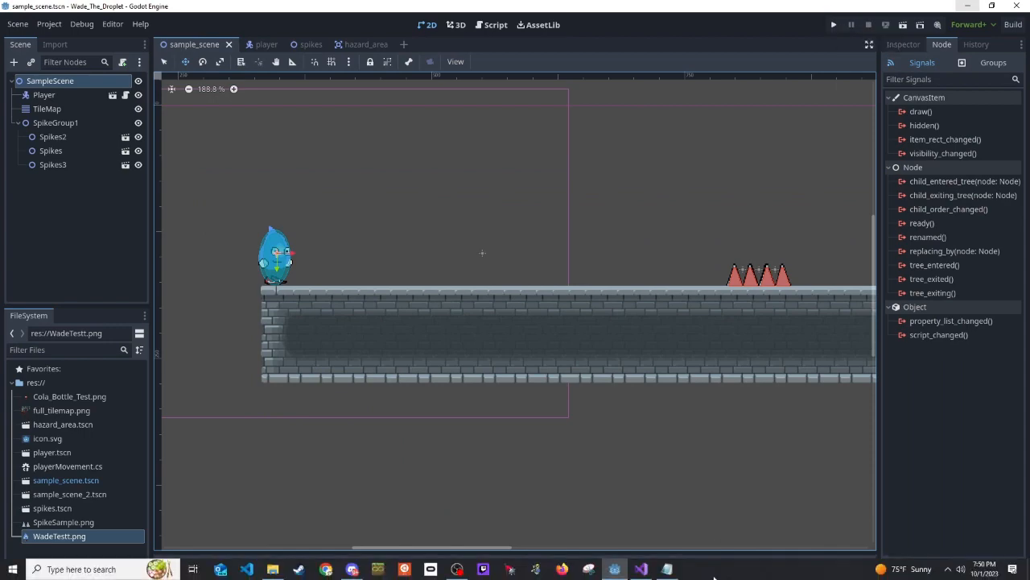
click(640, 570)
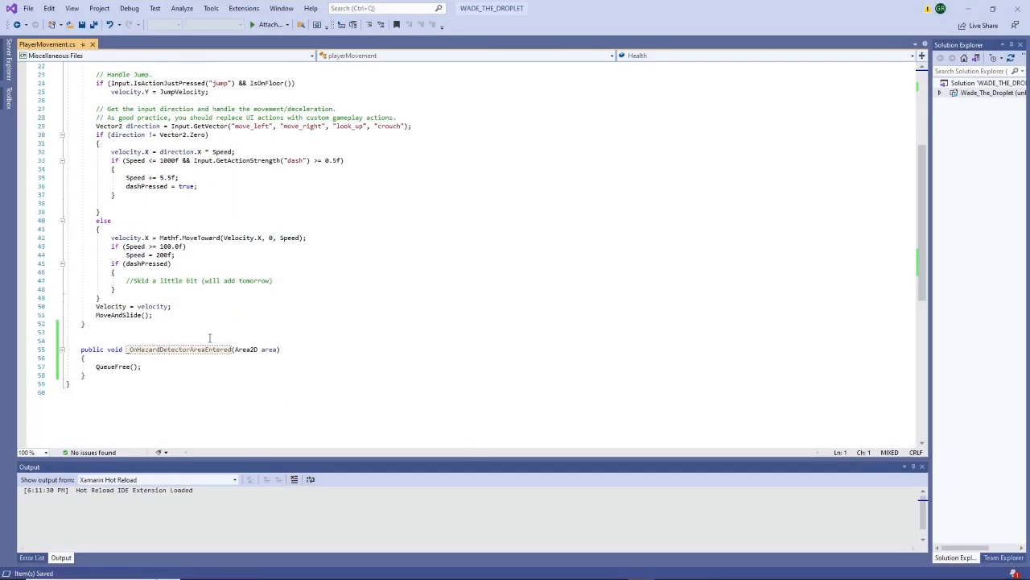
scroll(down, 3)
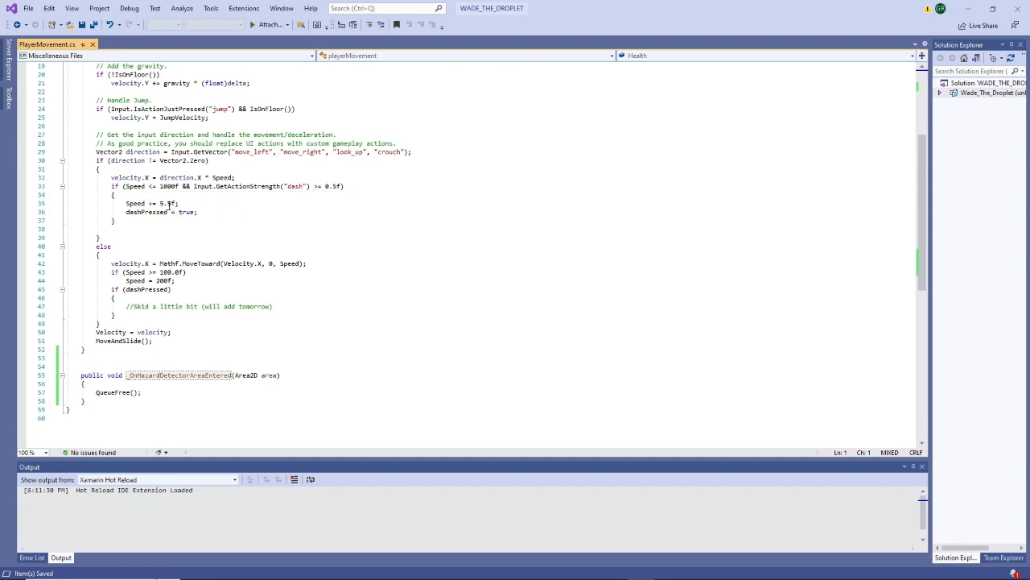
scroll(down, 3)
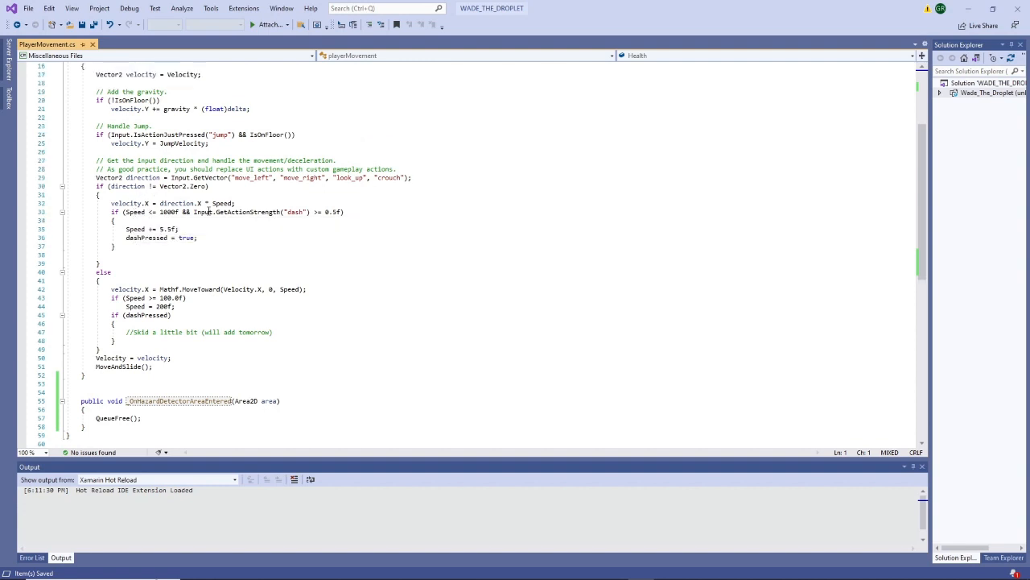
mouse_move(135, 229)
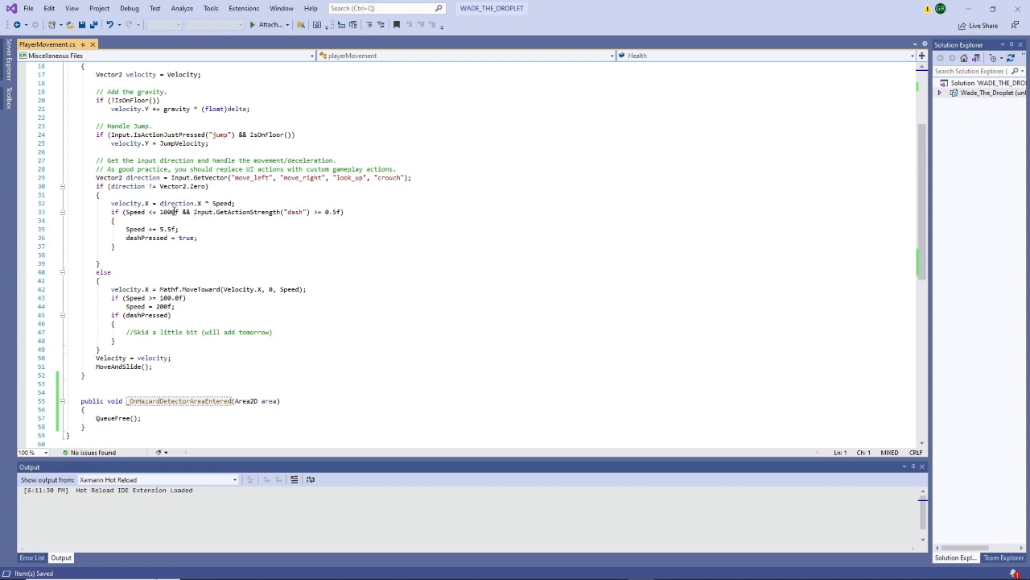
mouse_move(193, 213)
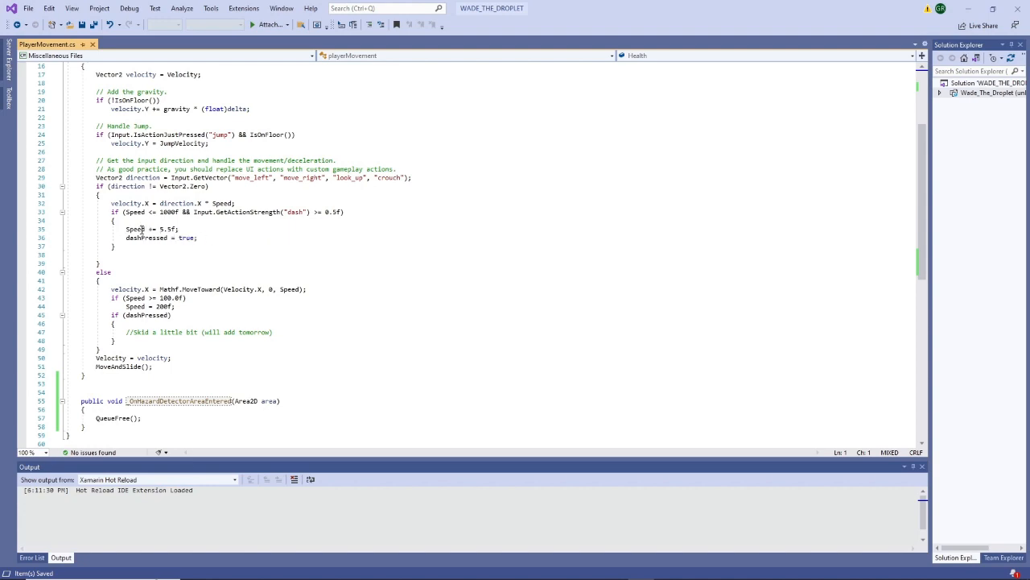
scroll(up, 3)
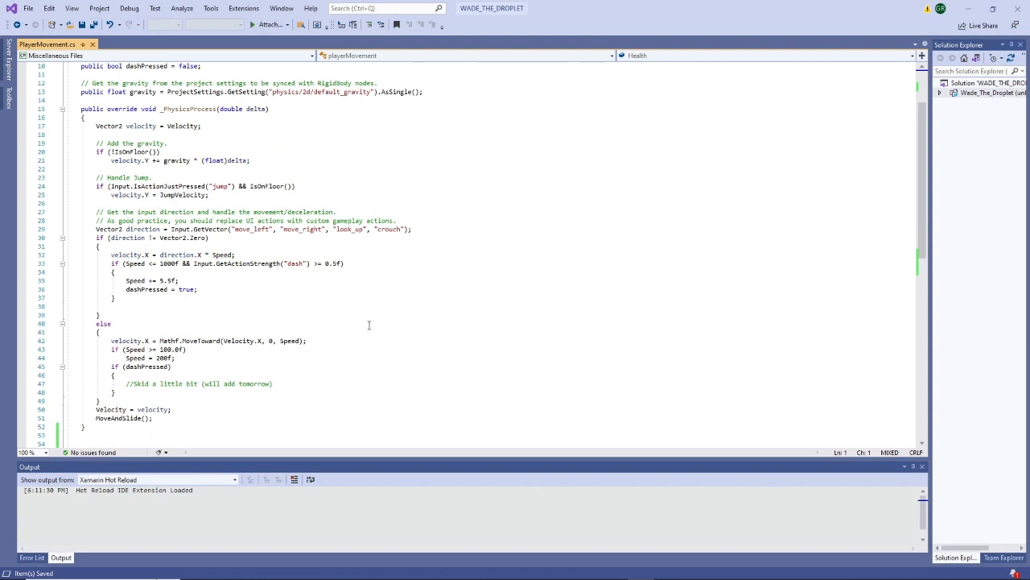
mouse_move(461, 217)
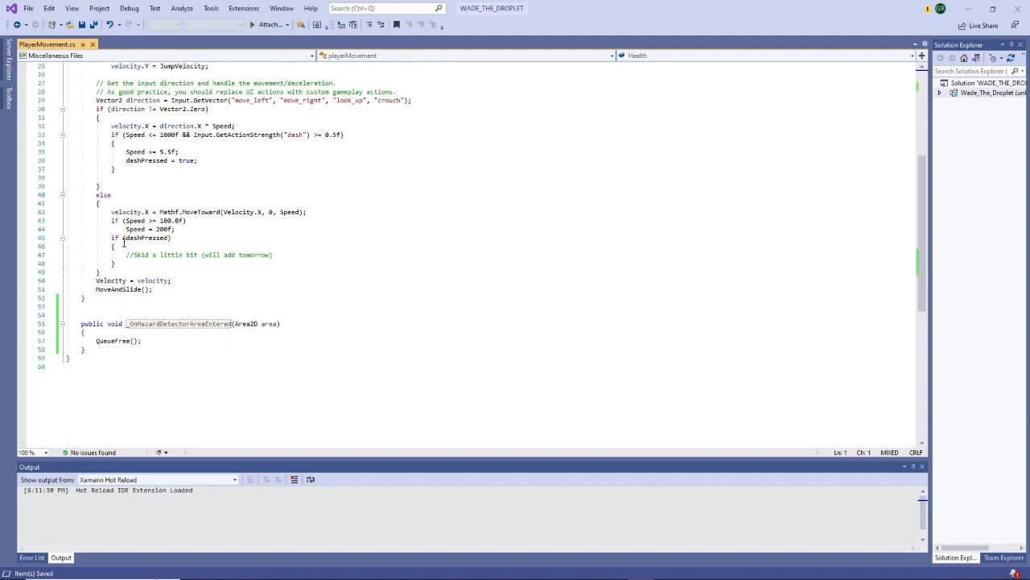
mouse_move(145, 238)
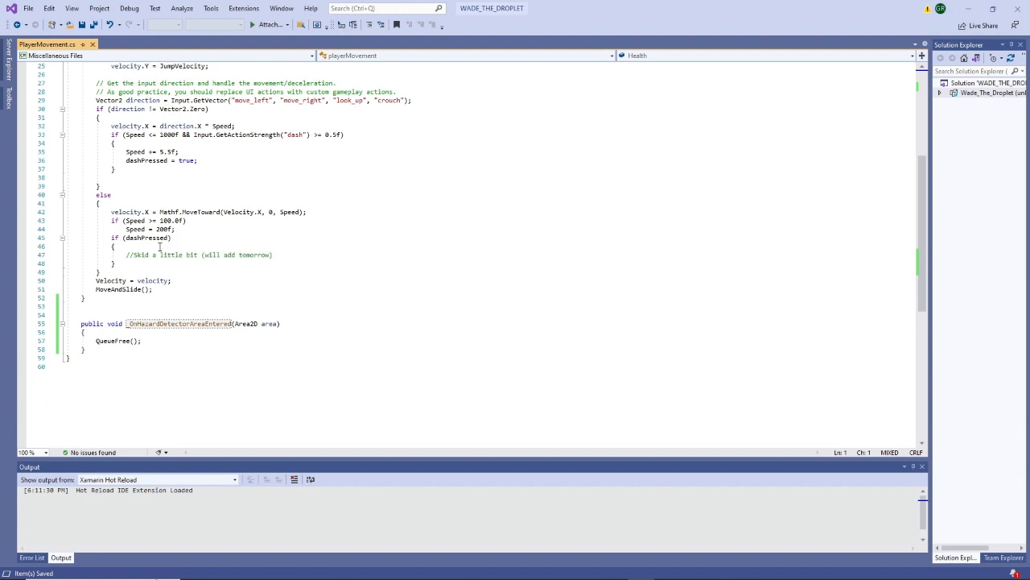
mouse_move(318, 264)
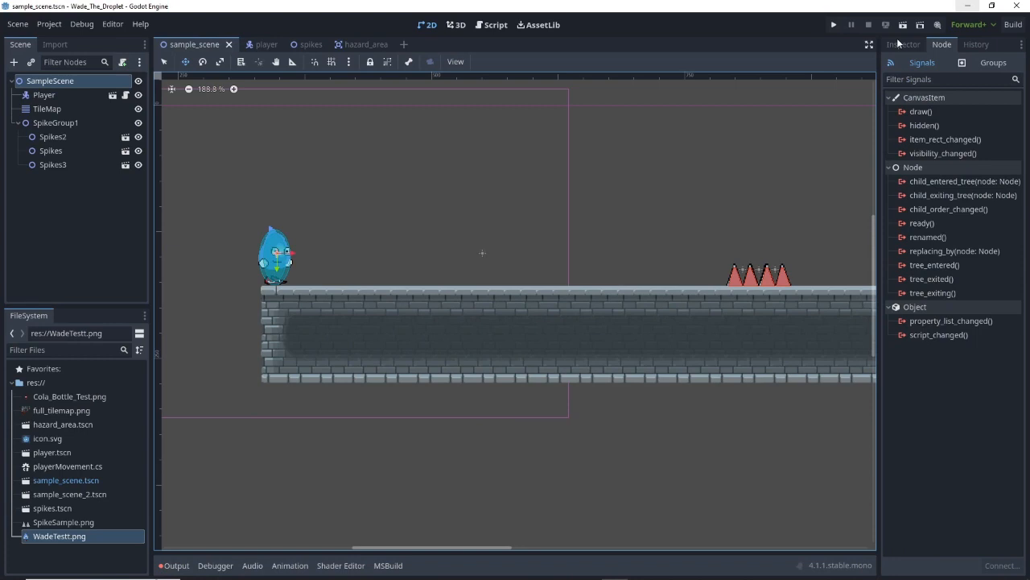
mouse_move(373, 264)
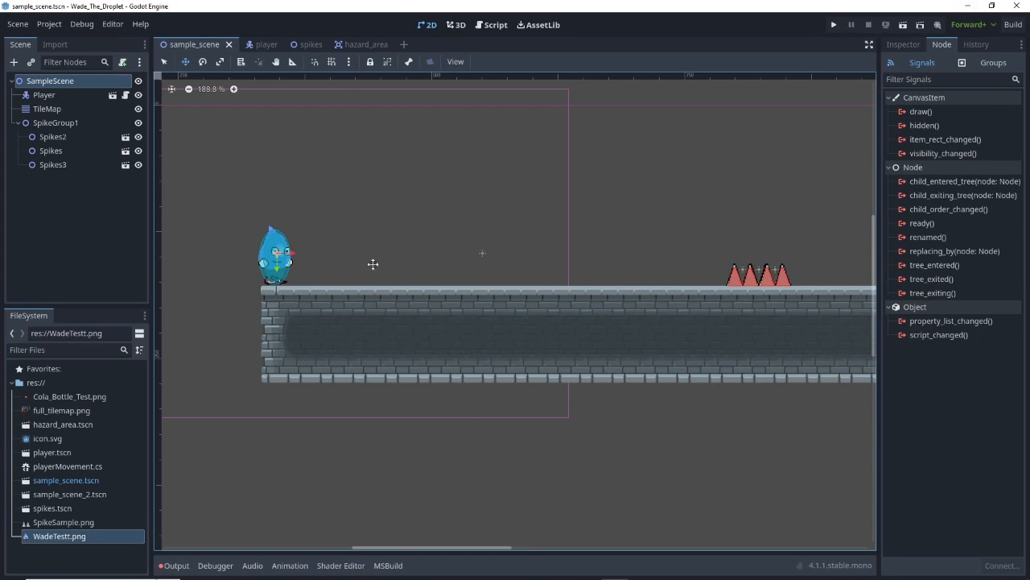
mouse_move(322, 273)
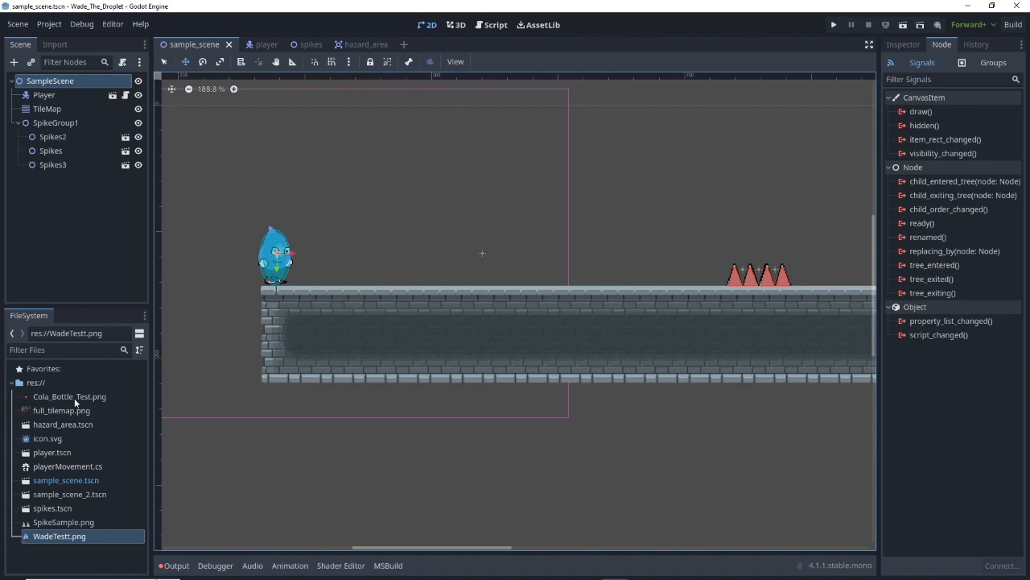
Step: Drop Cola_Bottle_Test.png into the 2D viewport as a new sprite above the stone platform
drag(69, 396, 443, 239)
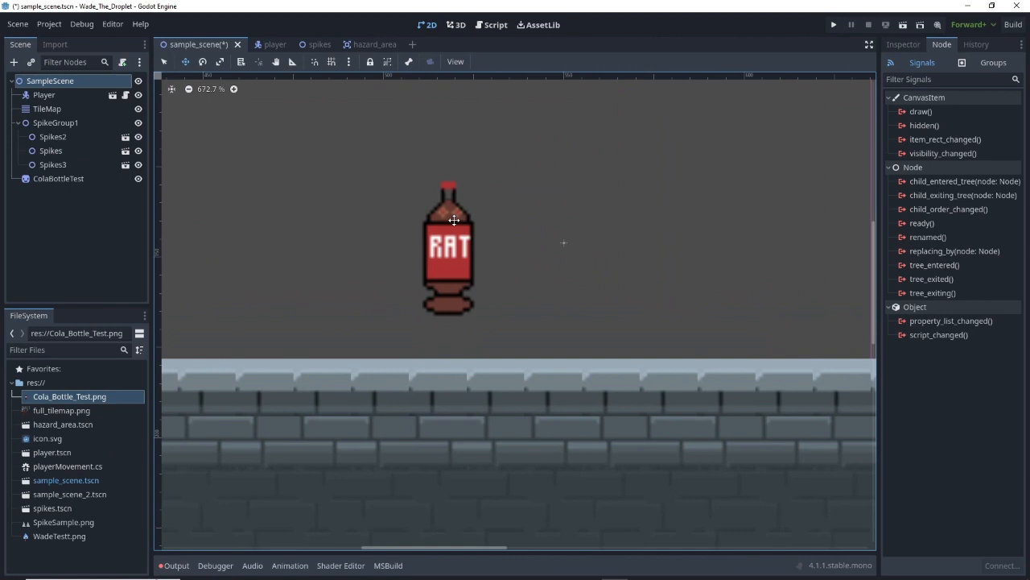
Step: Set the ColaBottleTest sprite's texture filter to Nearest in the Inspector
click(58, 177)
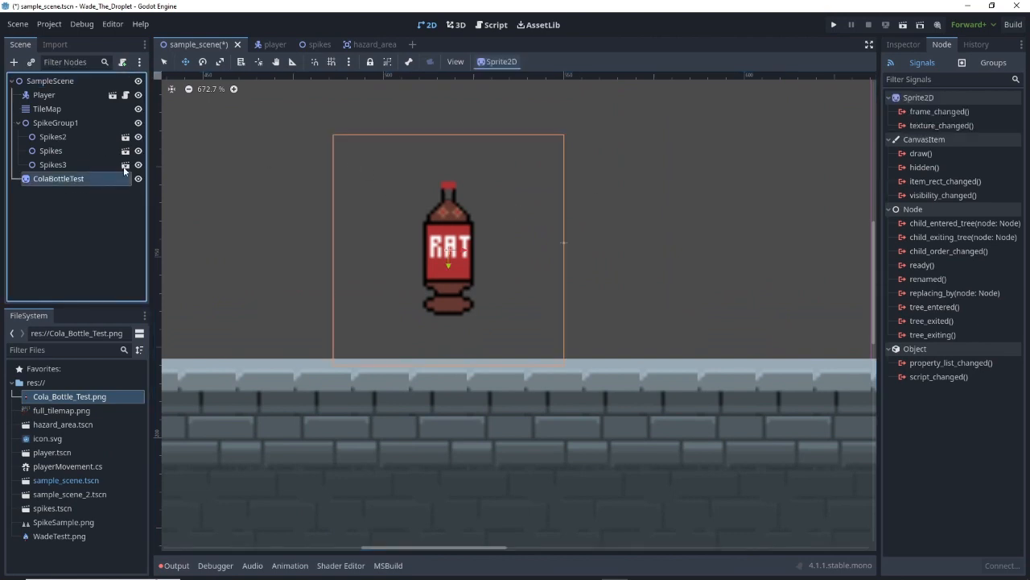
click(903, 45)
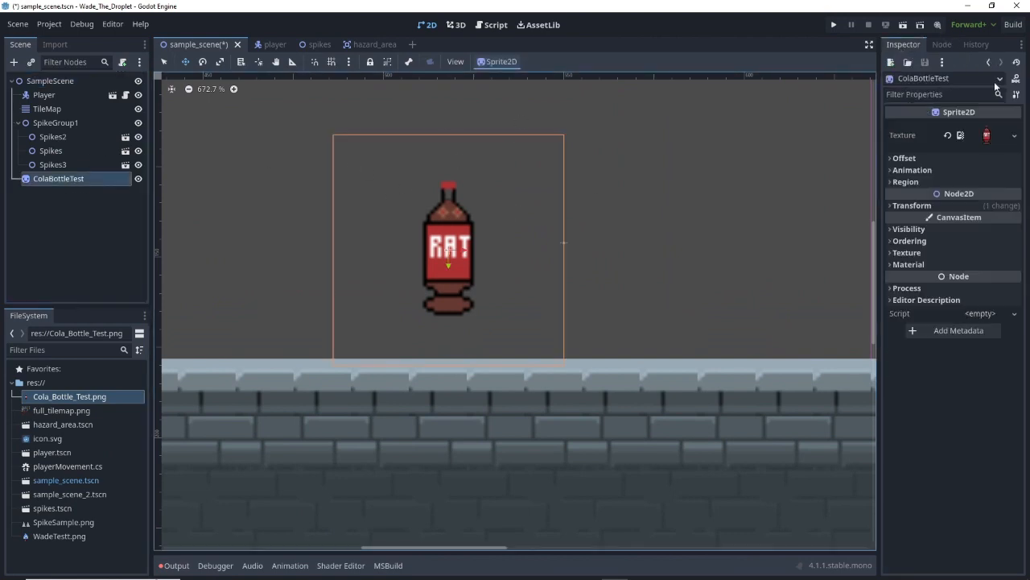
click(908, 229)
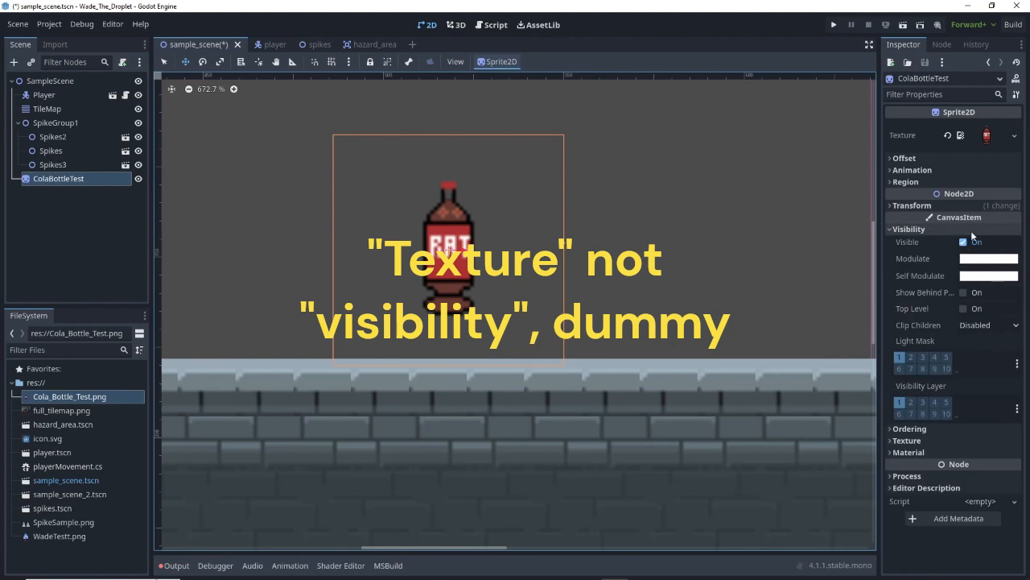
click(908, 441)
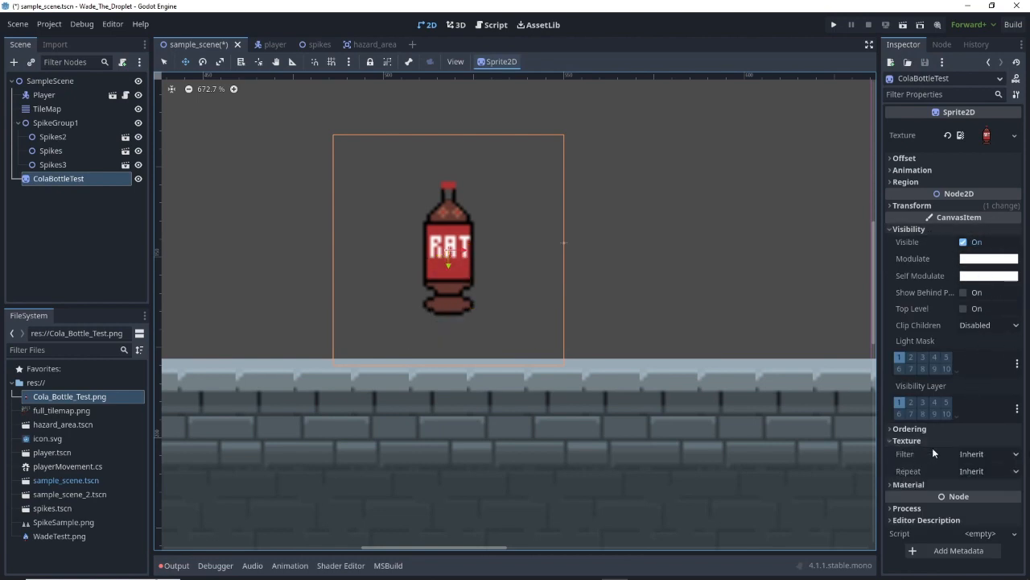
click(988, 454)
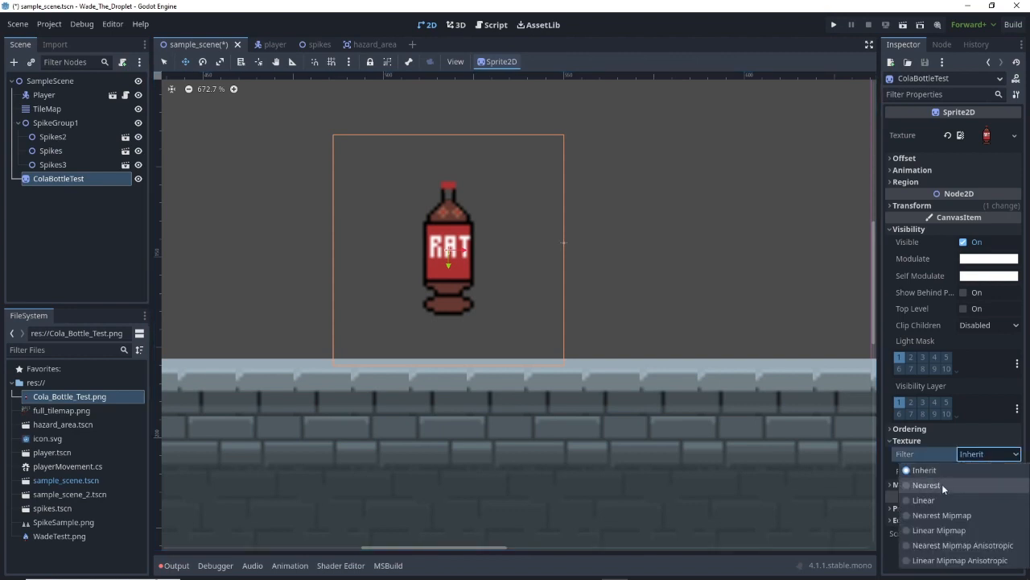
click(926, 485)
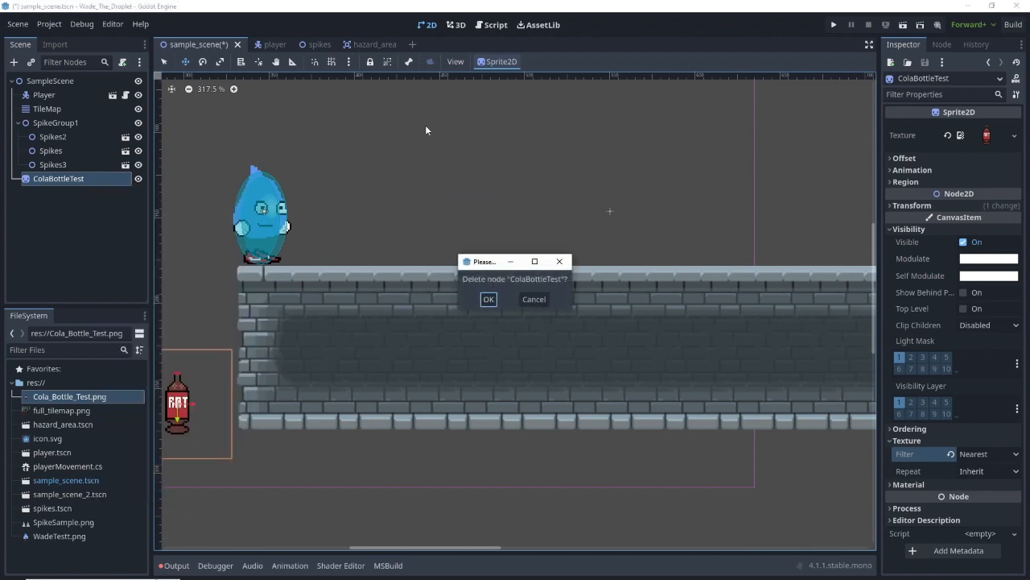
Step: Delete the ColaBottleTest node and start a .NET build to run the game
click(489, 297)
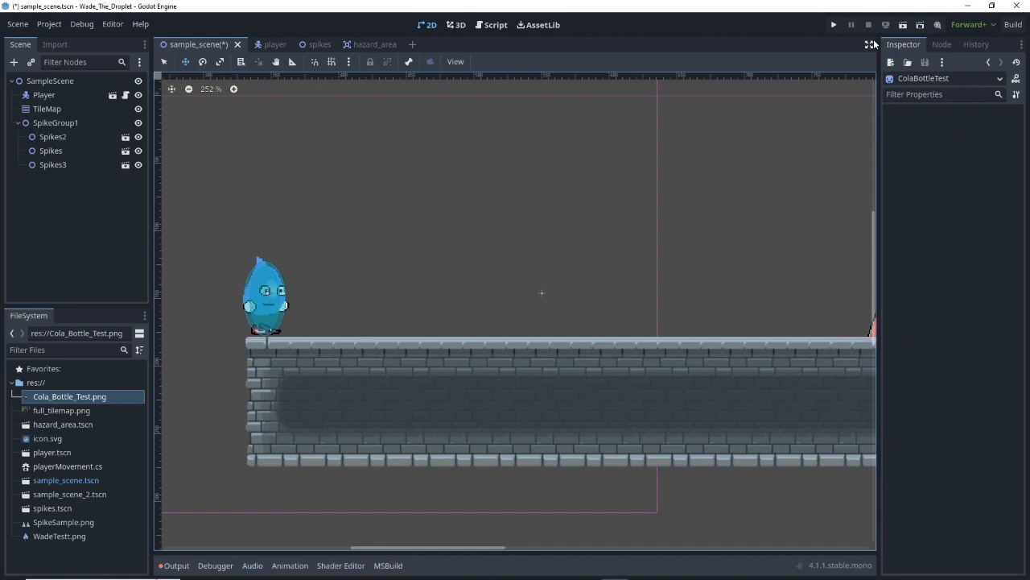
click(905, 26)
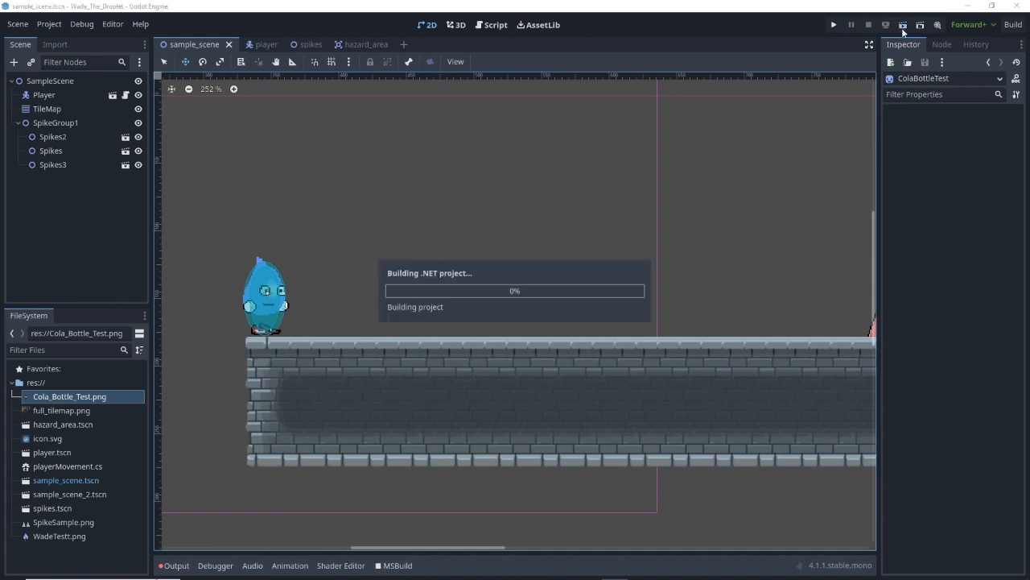
Step: Playtest the droplet game in the debug window, then close it to stop debugging
click(834, 26)
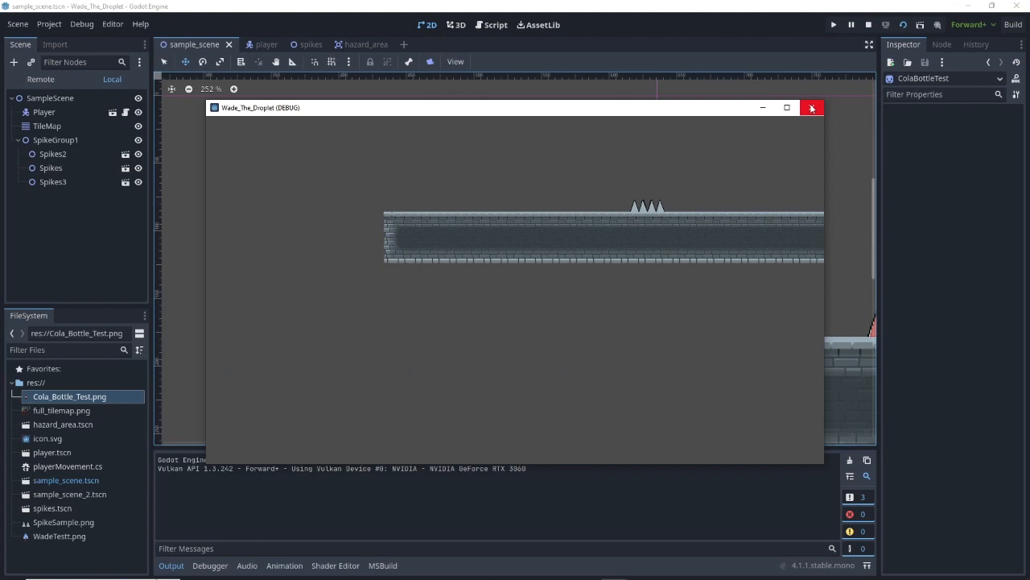
click(811, 107)
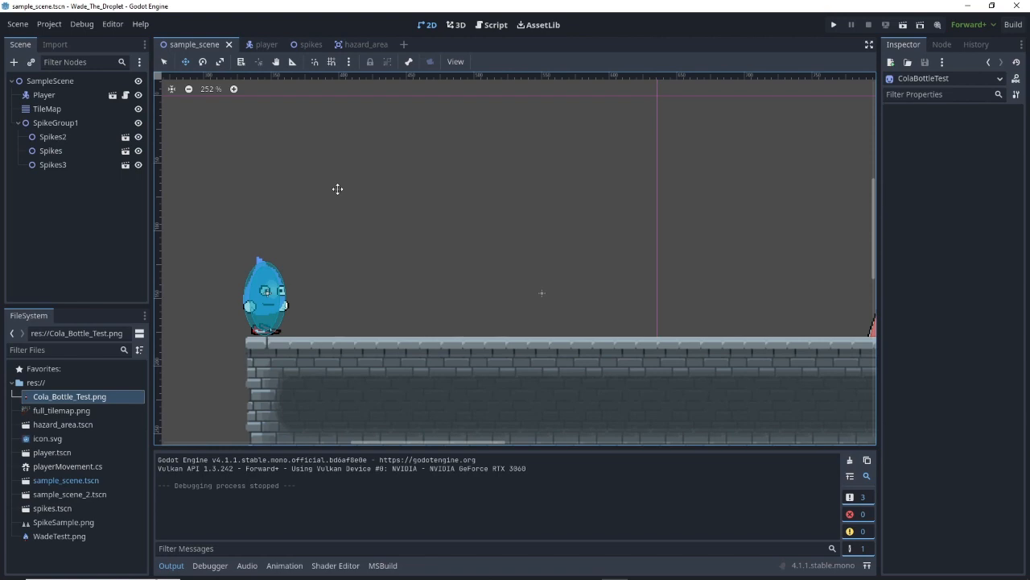
mouse_move(477, 171)
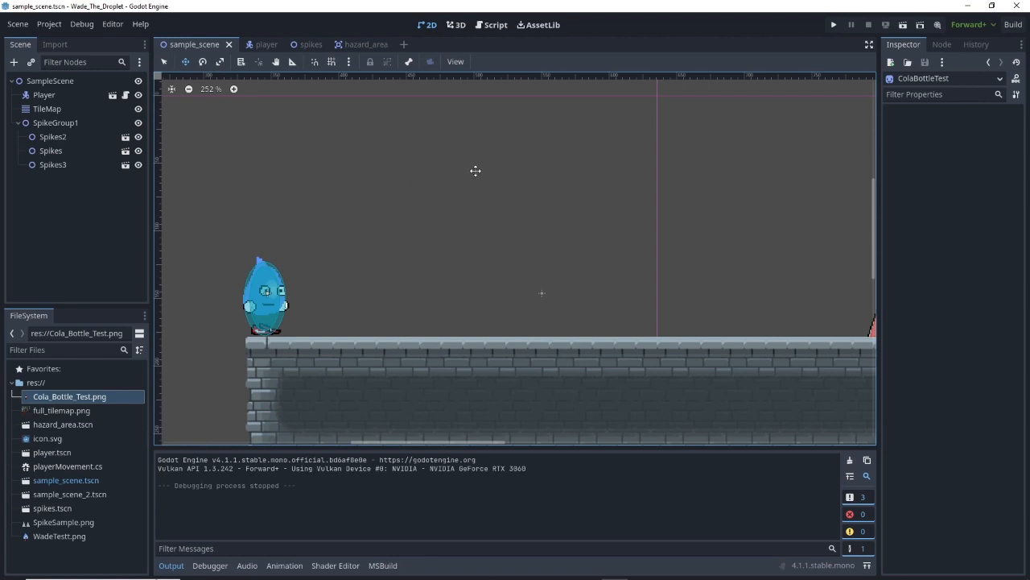
mouse_move(541, 183)
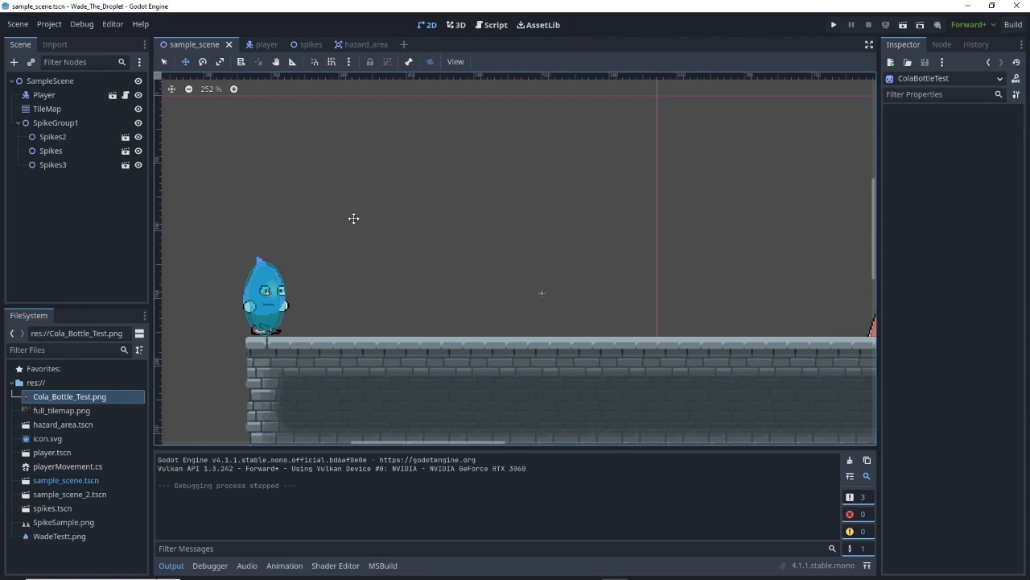
mouse_move(306, 200)
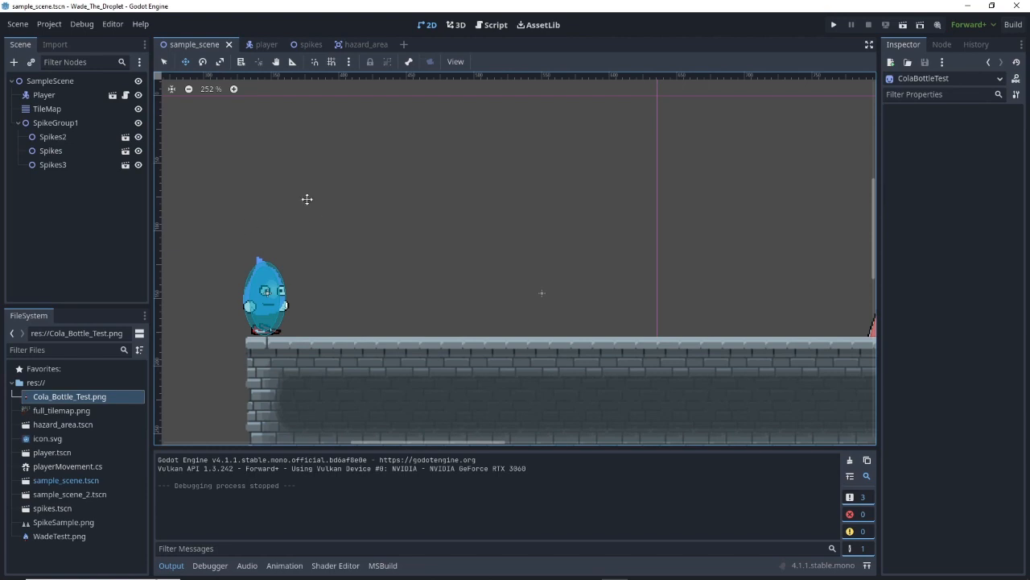